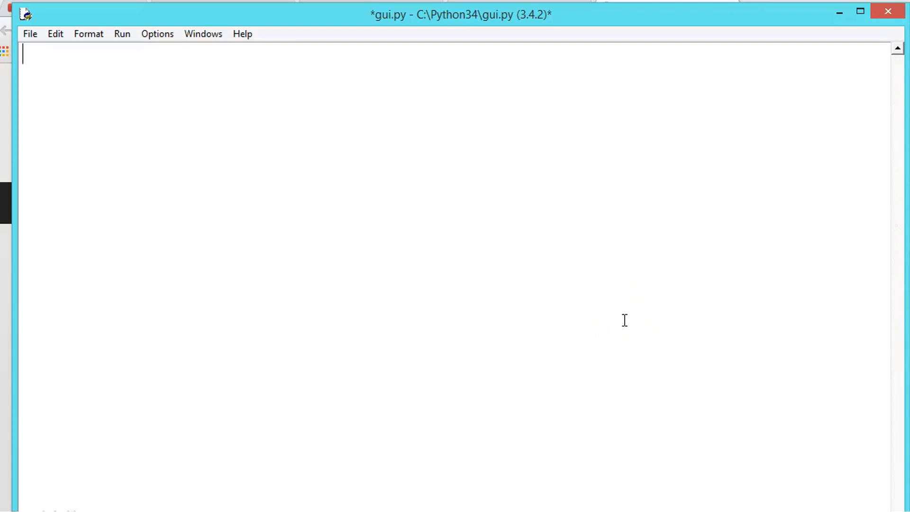
Write 'from tkinter import *' and create the window with myGui = Tk().
text(from)
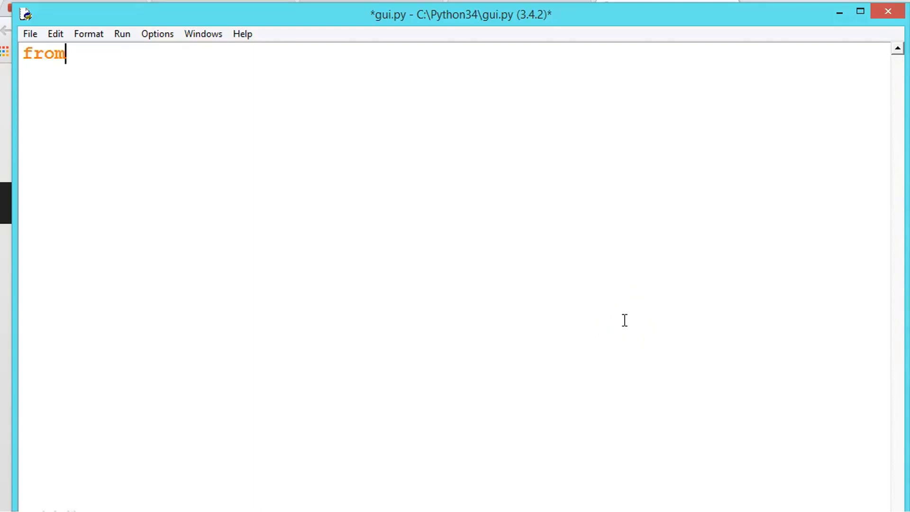
text(tki)
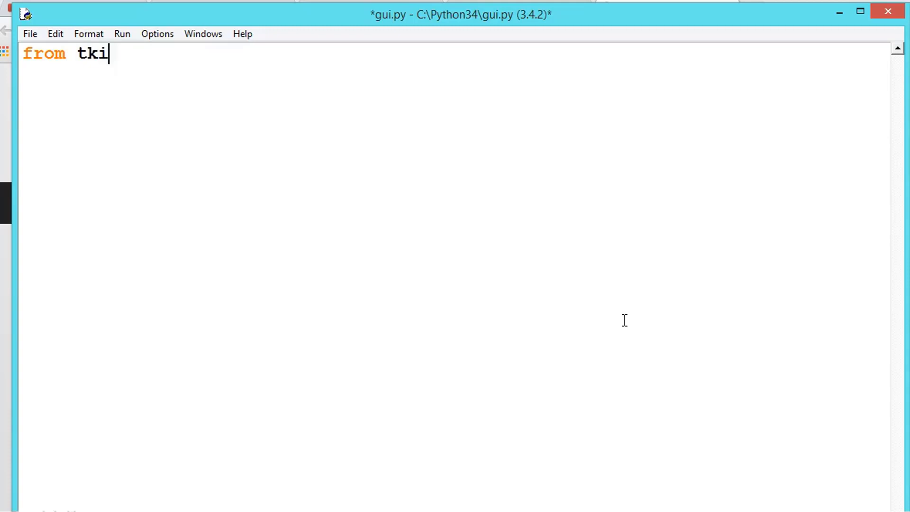
text(nter)
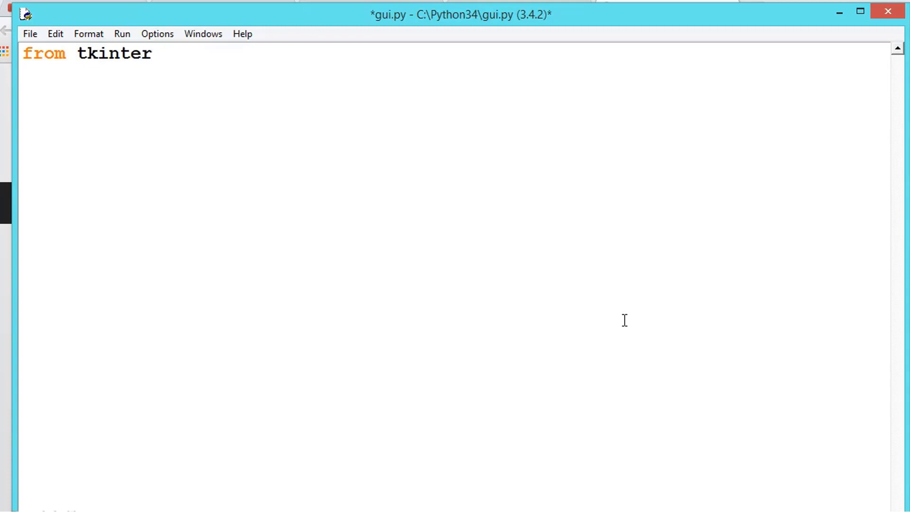
text(import)
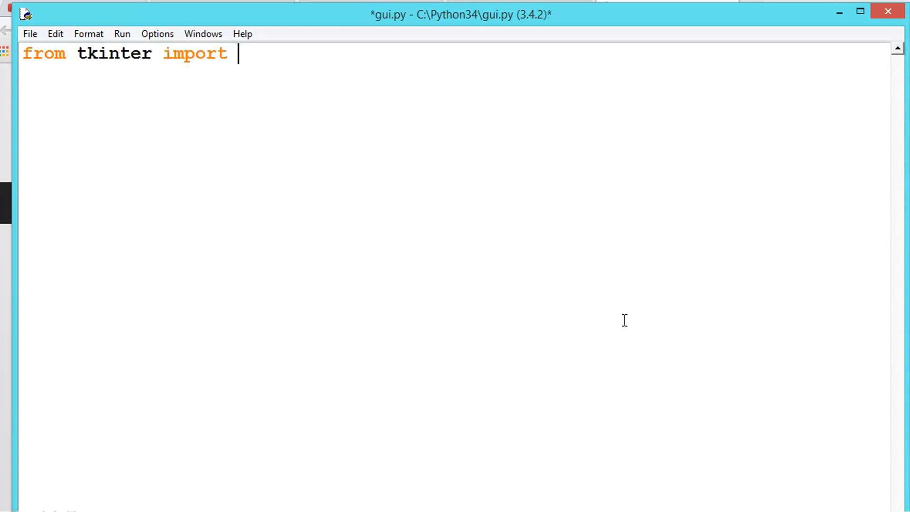
key(Return)
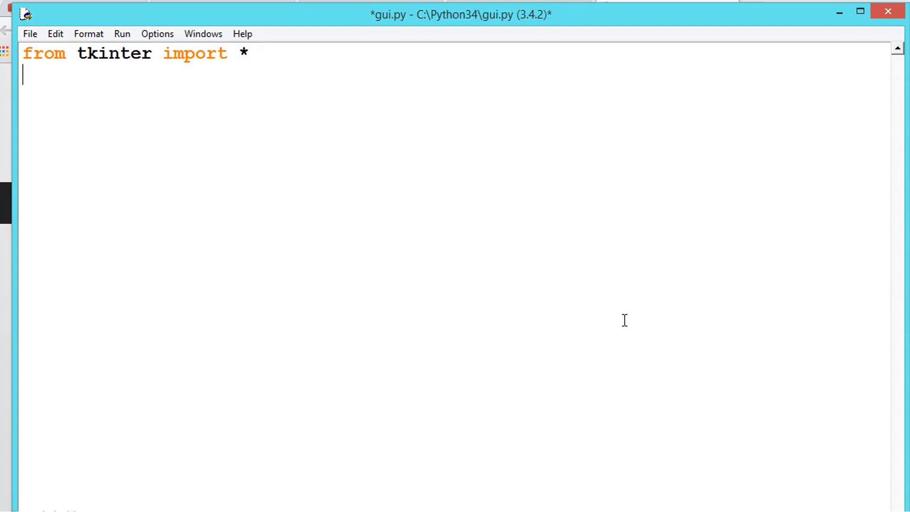
text(myGui)
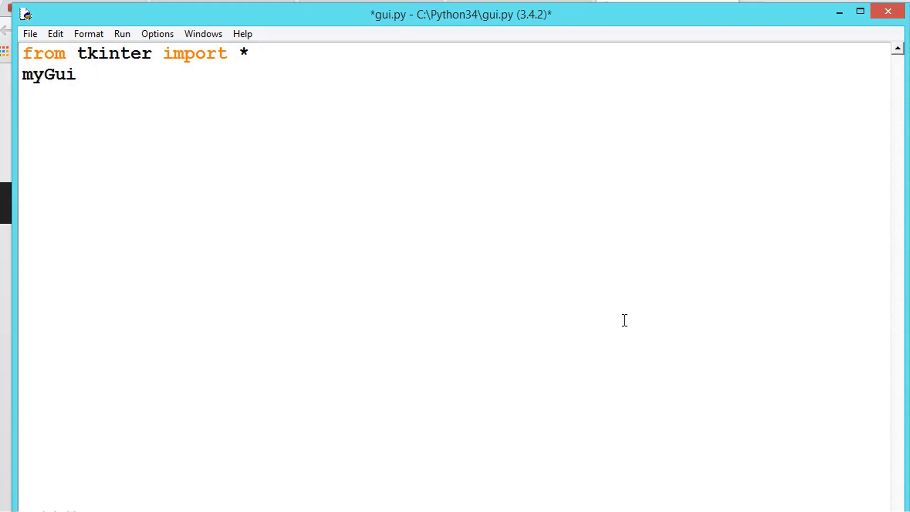
text(= Tk)
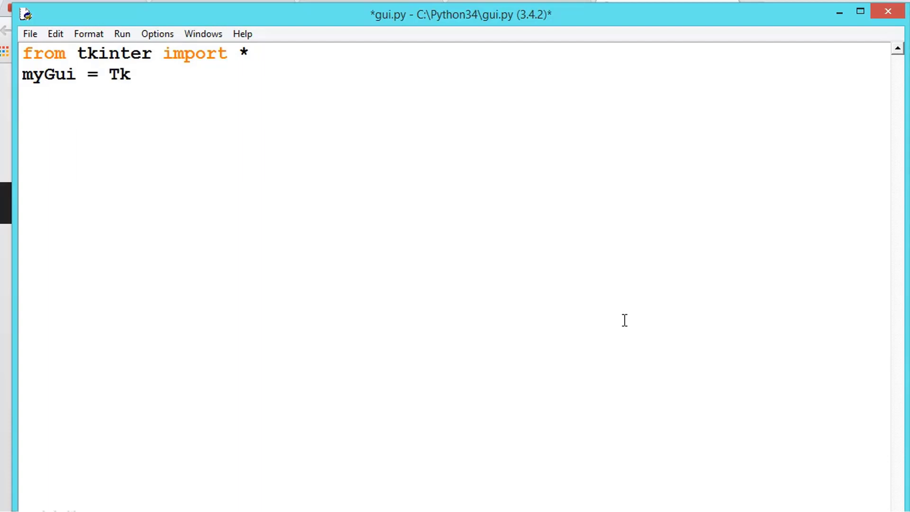
text(())
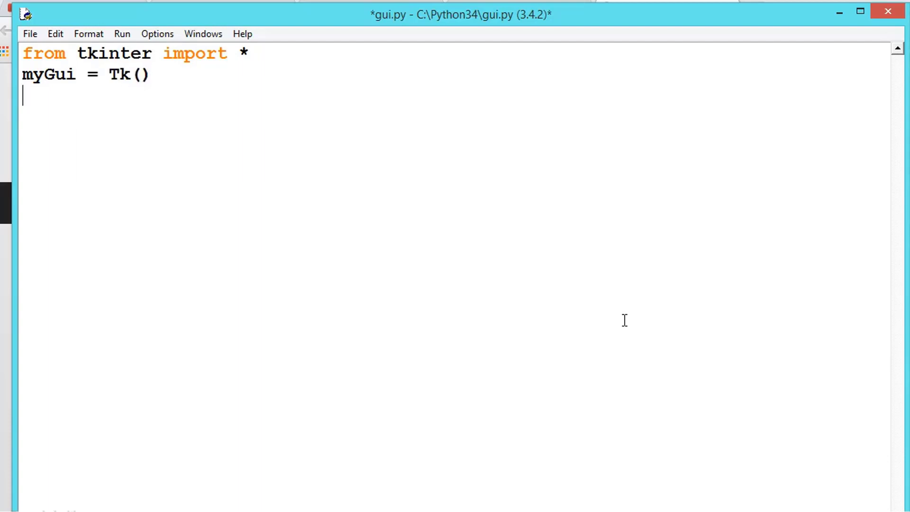
Give the window the title "Hello" with myGui.title("Hello").
text(m)
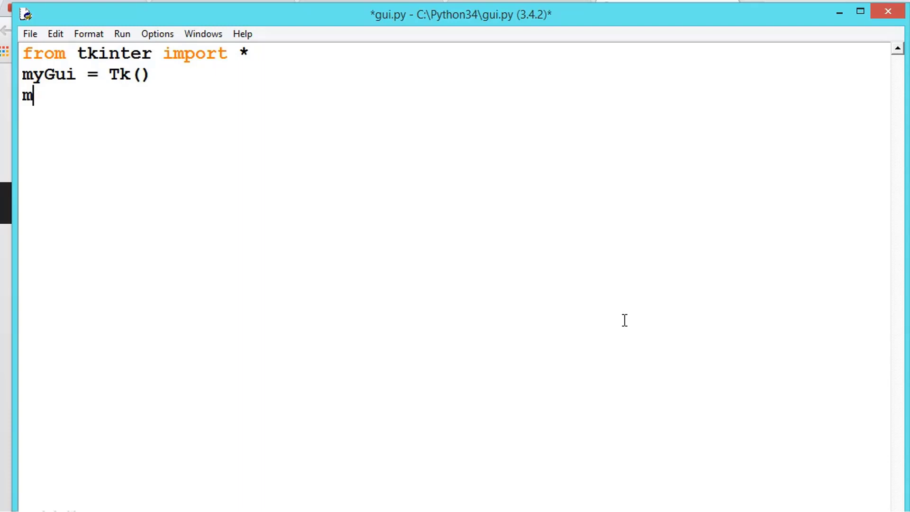
text(yGui)
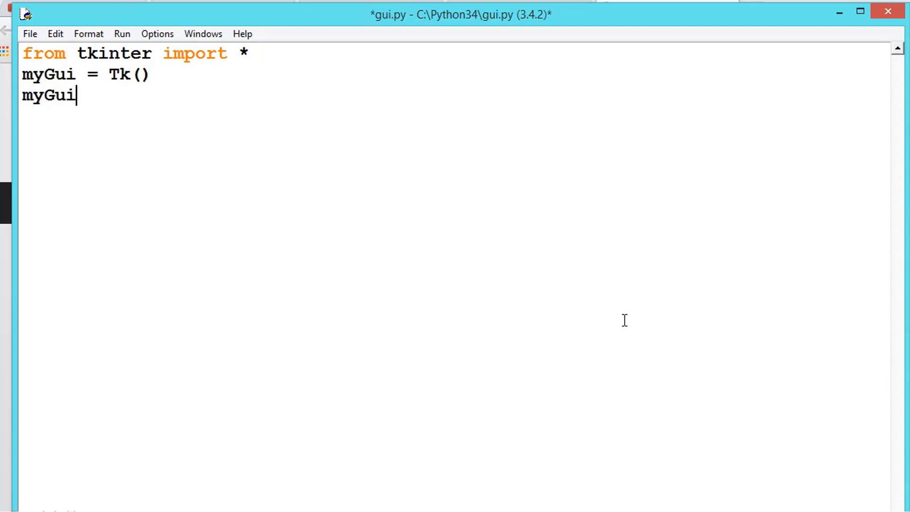
text(.title)
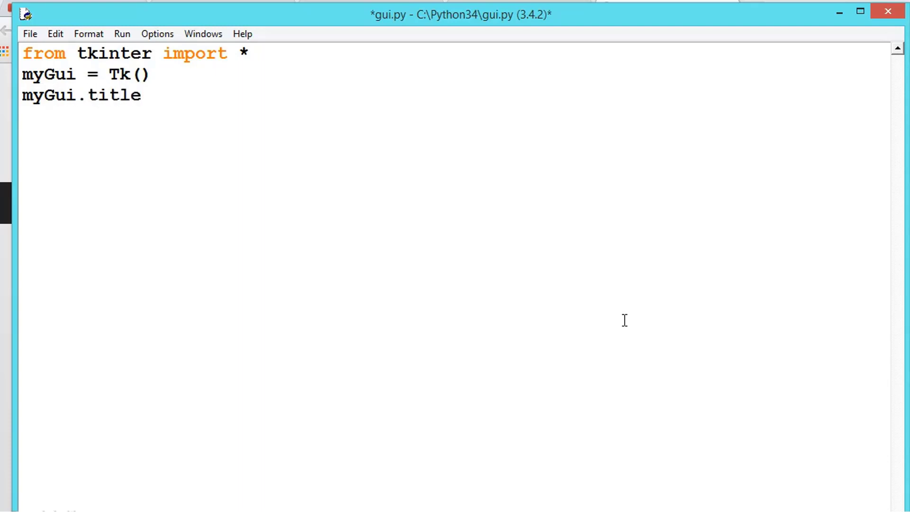
text(("))
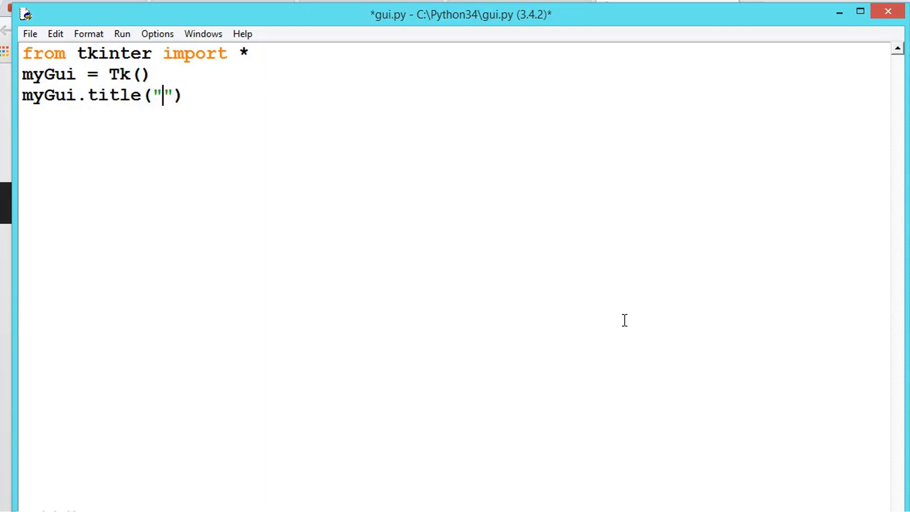
text(Hel)
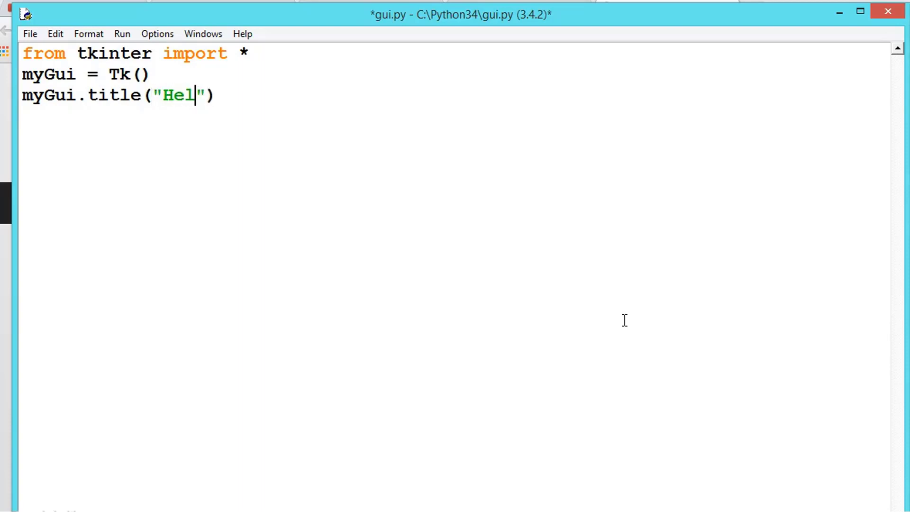
text(lo)
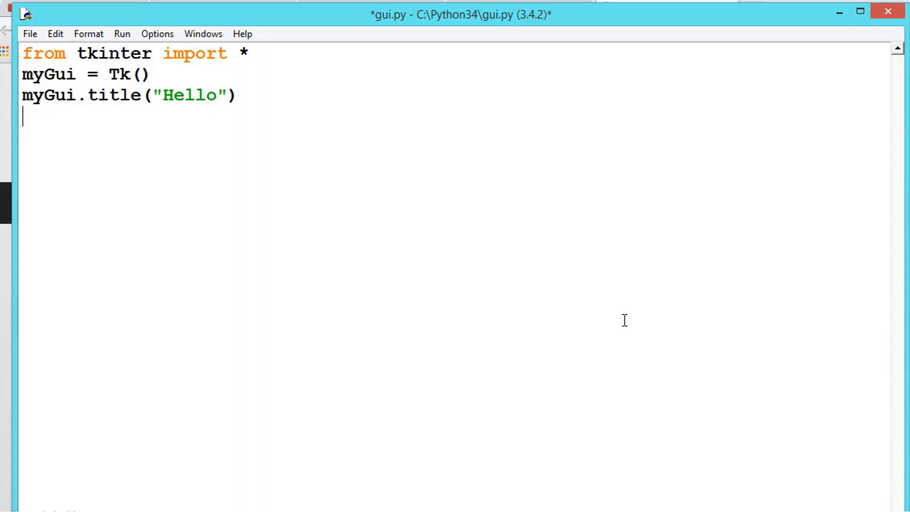
Save and run gui.py with F5, then close the empty Hello test window.
key(F5)
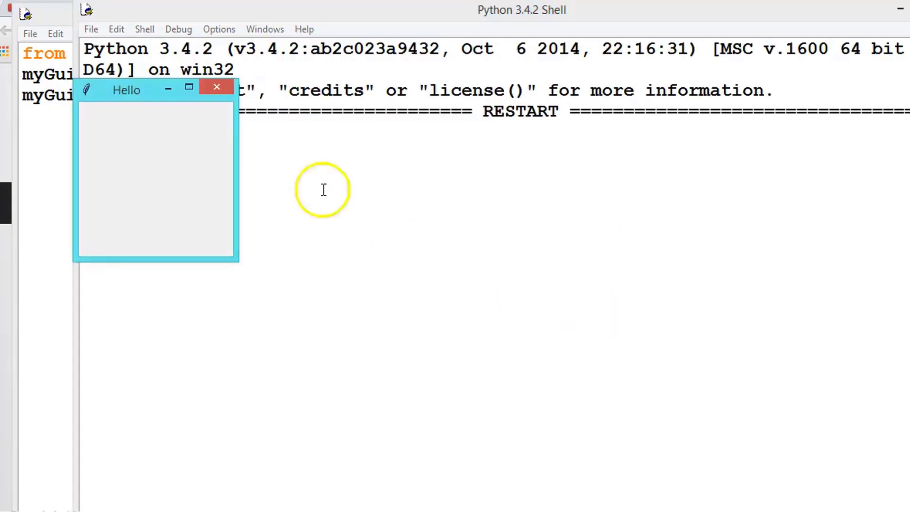
mouse_move(139, 95)
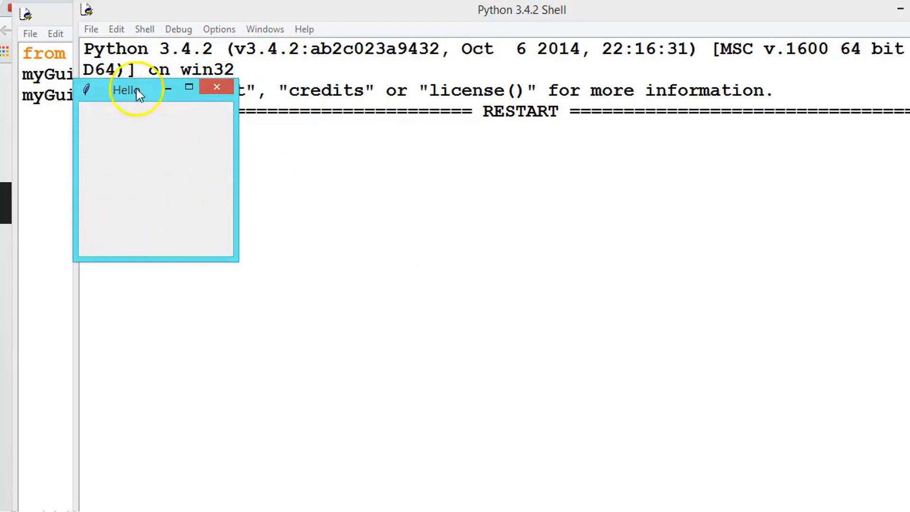
mouse_move(215, 191)
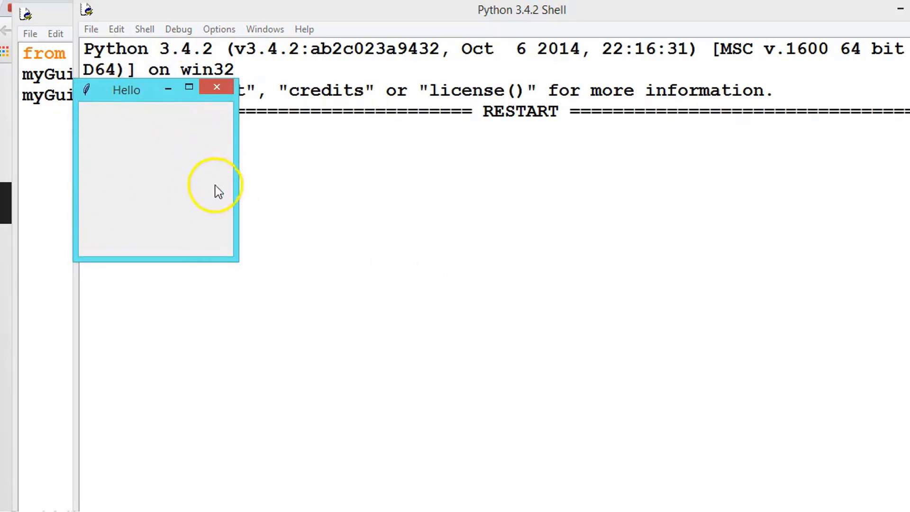
mouse_move(151, 157)
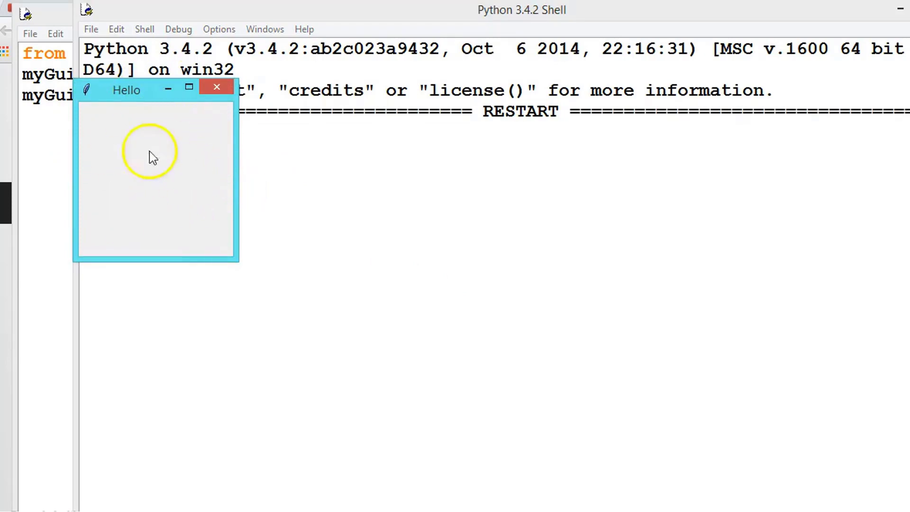
mouse_move(84, 176)
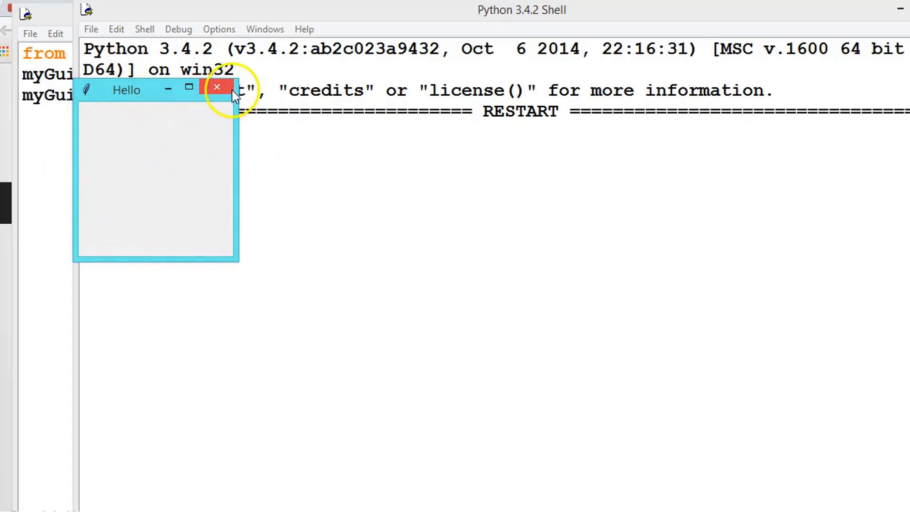
click(216, 87)
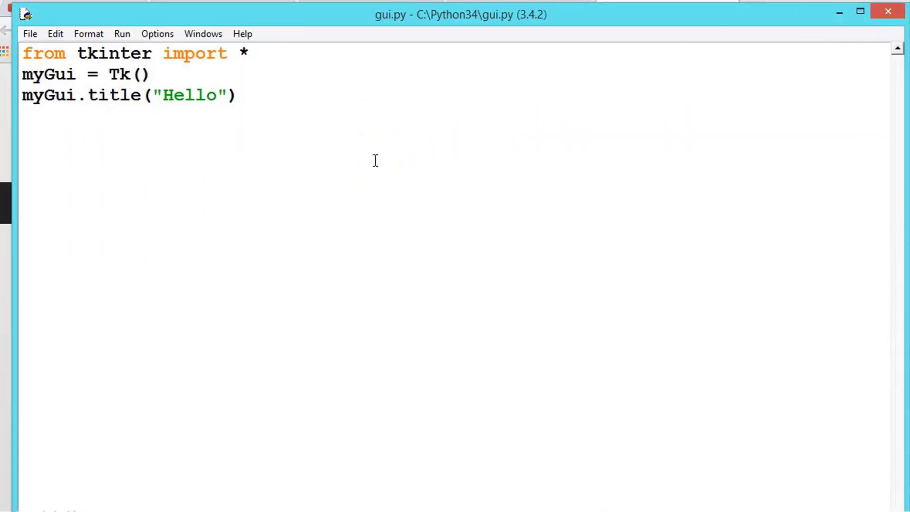
mouse_move(181, 151)
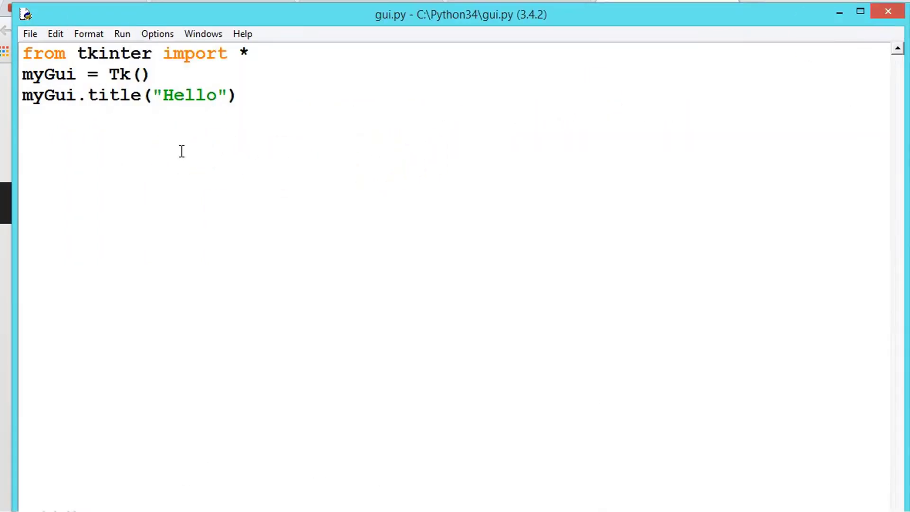
Add myGui.geometry("500x500") to size the window 500 by 500 pixels.
text(my)
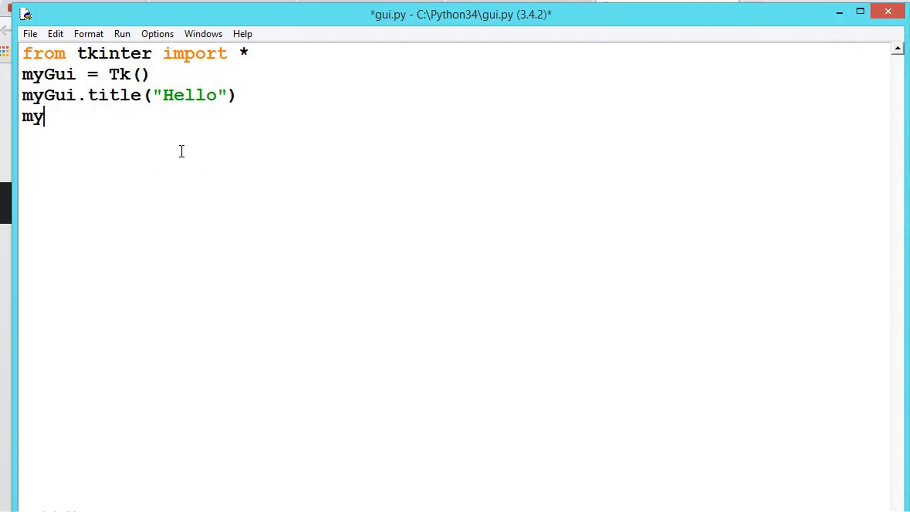
text(Gui.g)
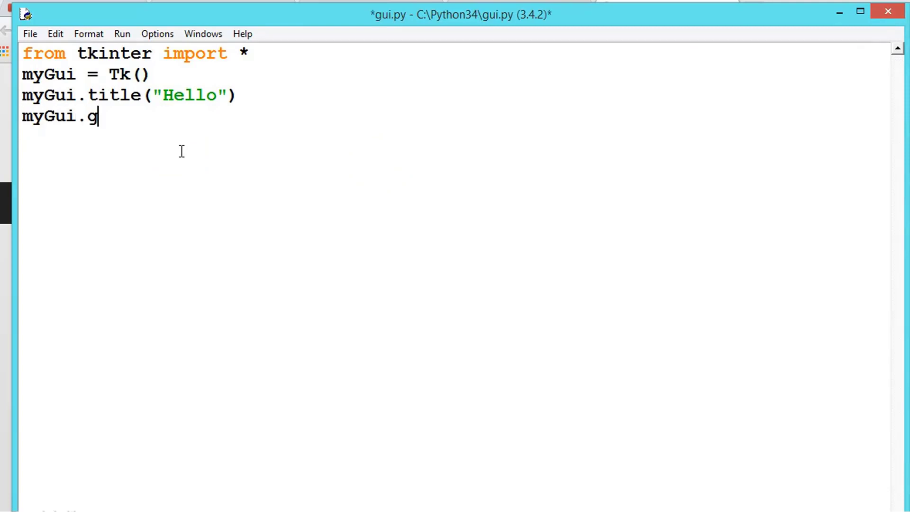
text(eomet)
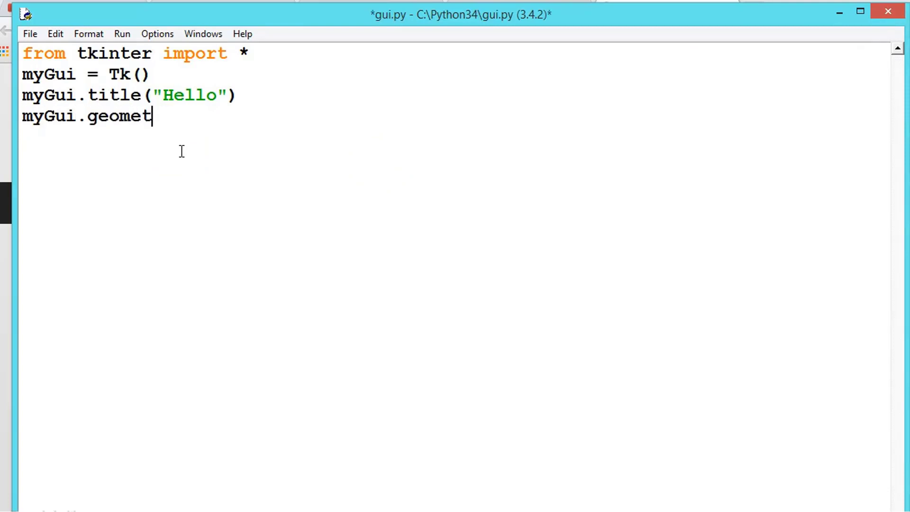
text(ry())
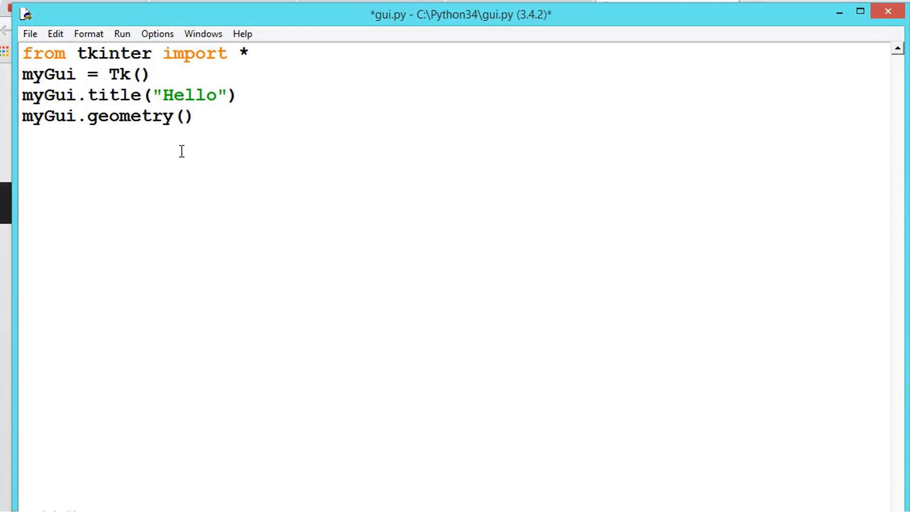
text("")
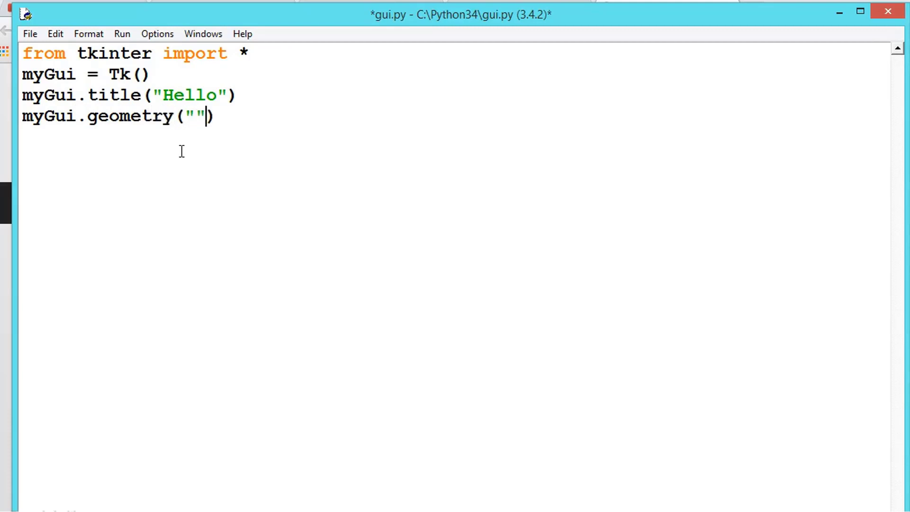
key(Left)
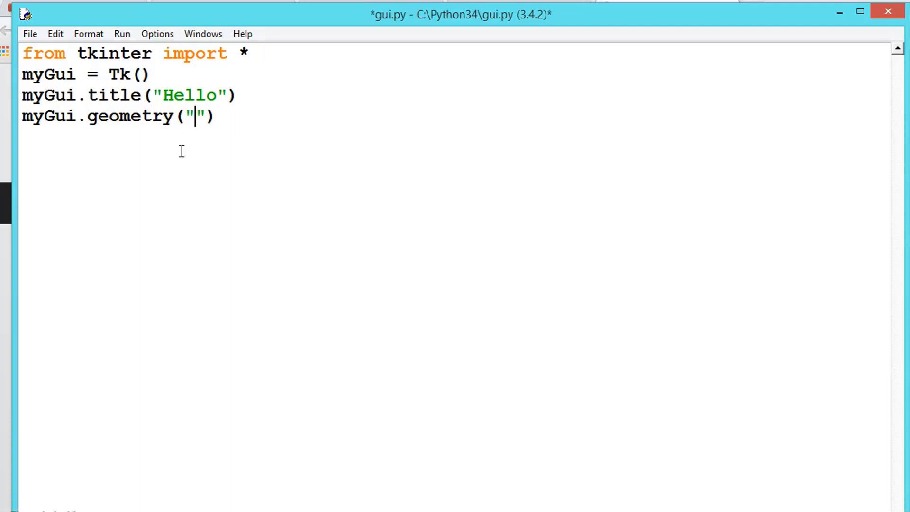
text(500)
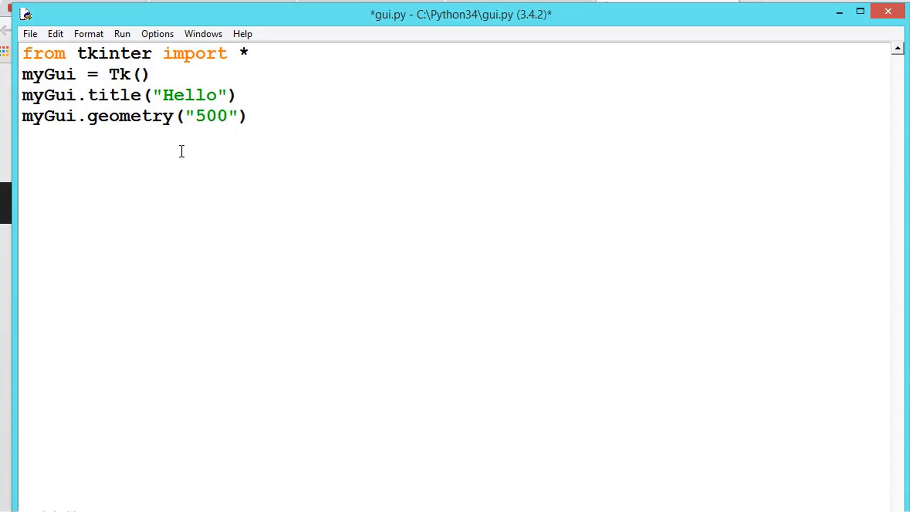
text(x)
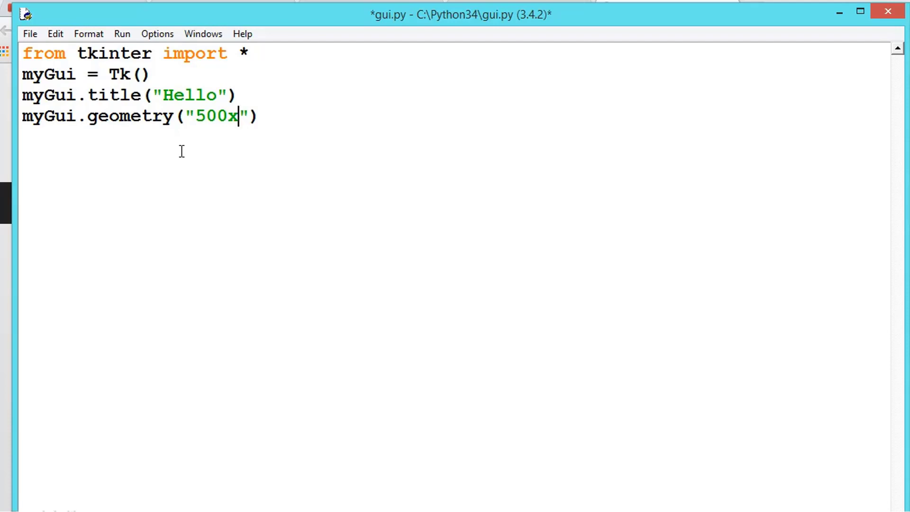
text(500)
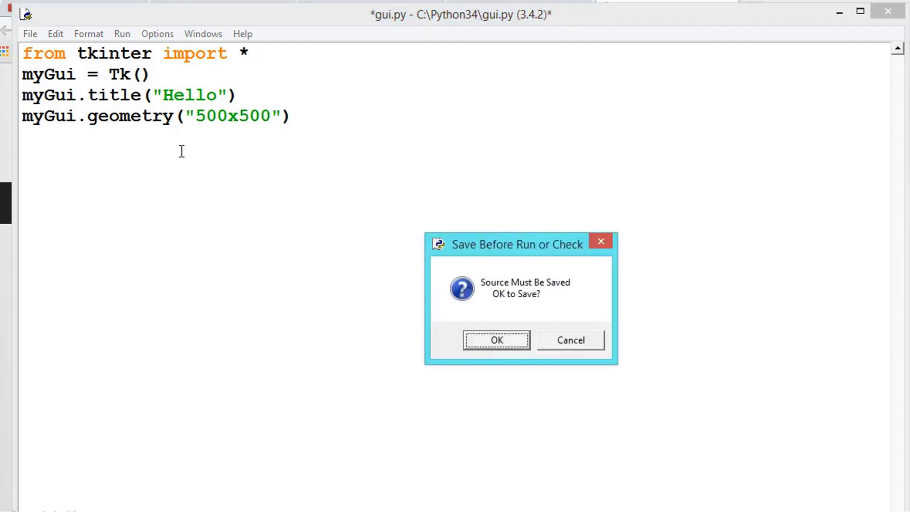
Save and run to see the 500x500 Hello window, close it, run again and move it aside.
click(496, 339)
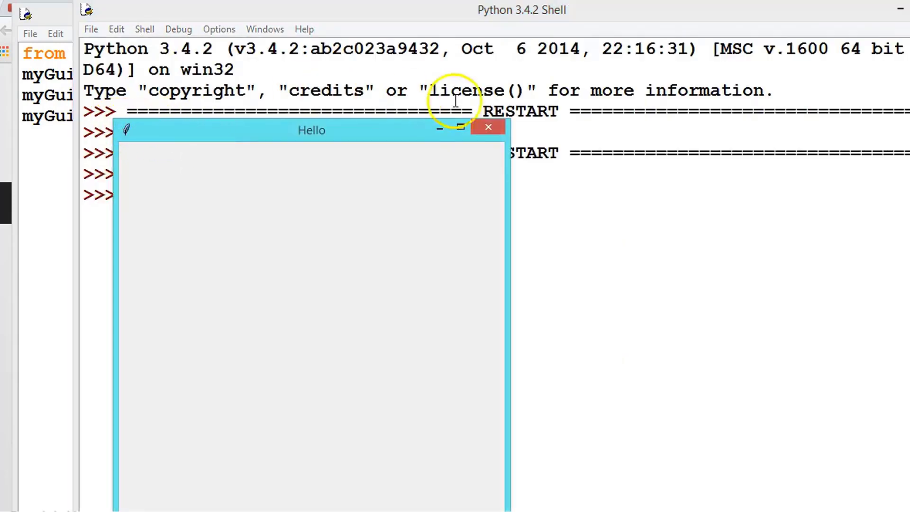
mouse_move(435, 129)
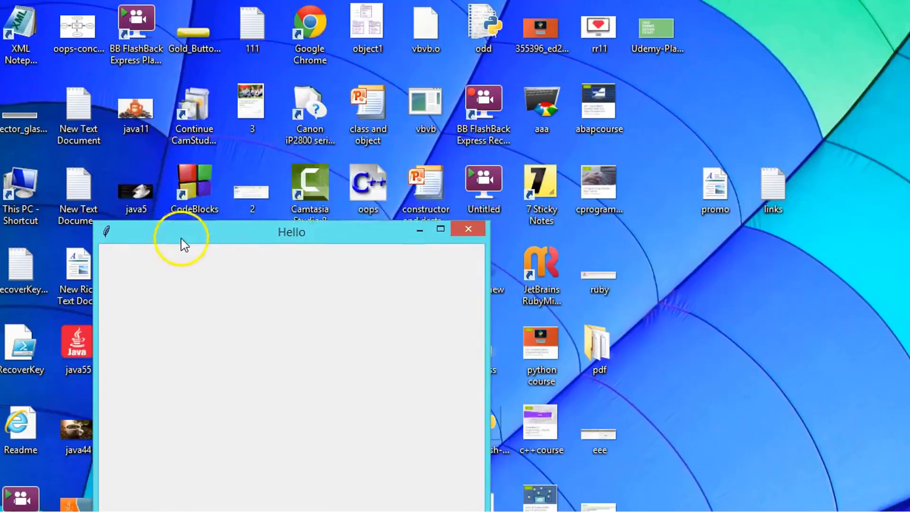
drag(181, 232, 206, 141)
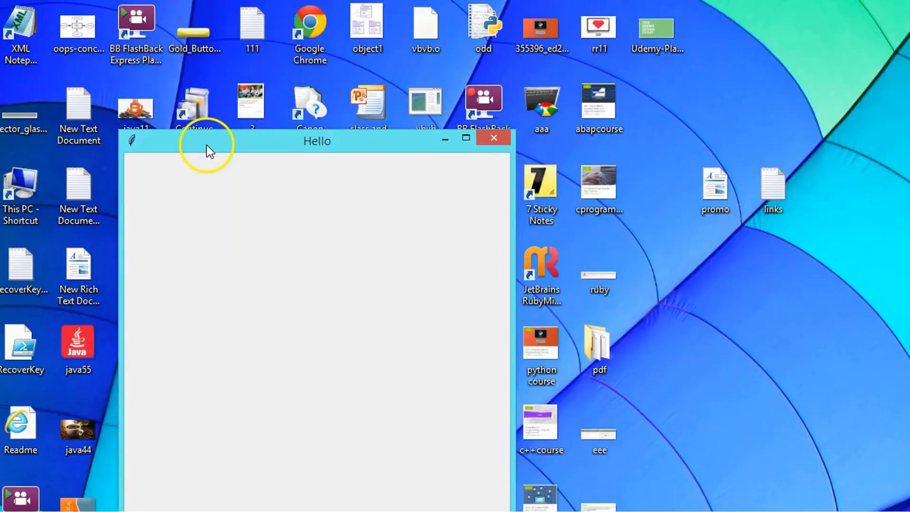
mouse_move(485, 143)
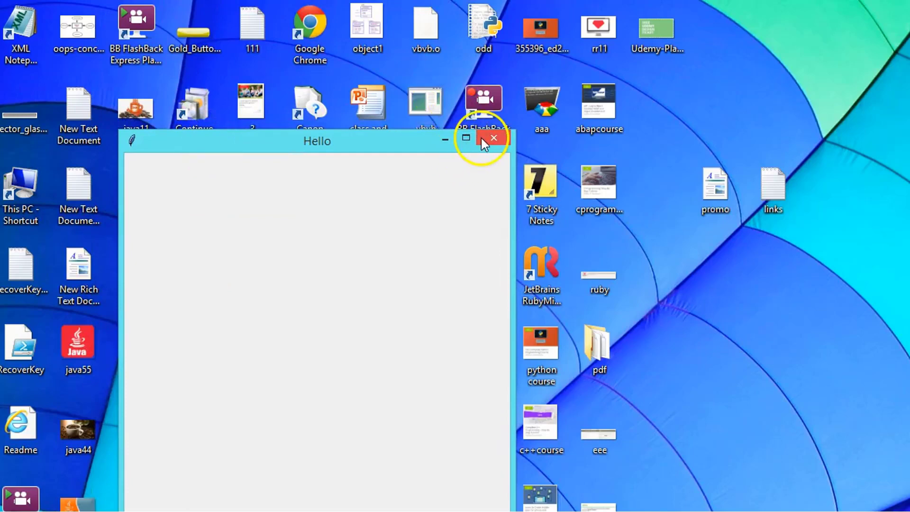
click(493, 138)
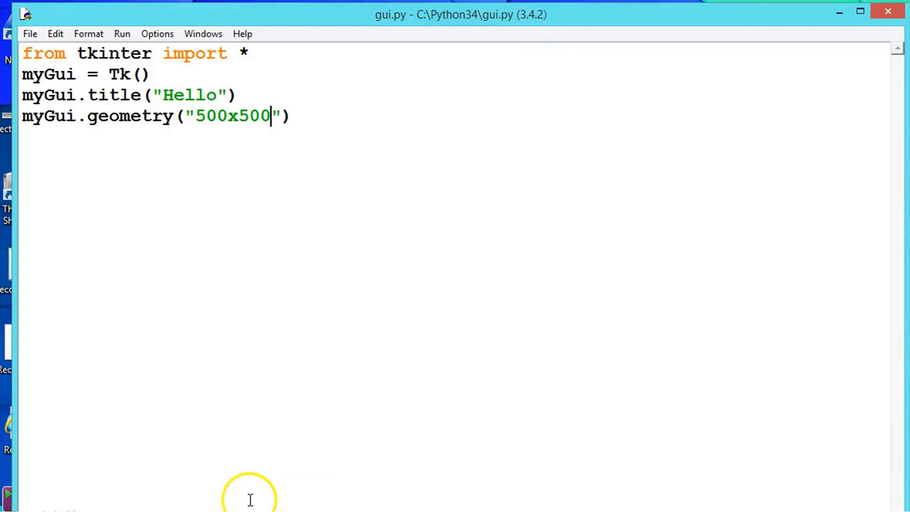
key(F5)
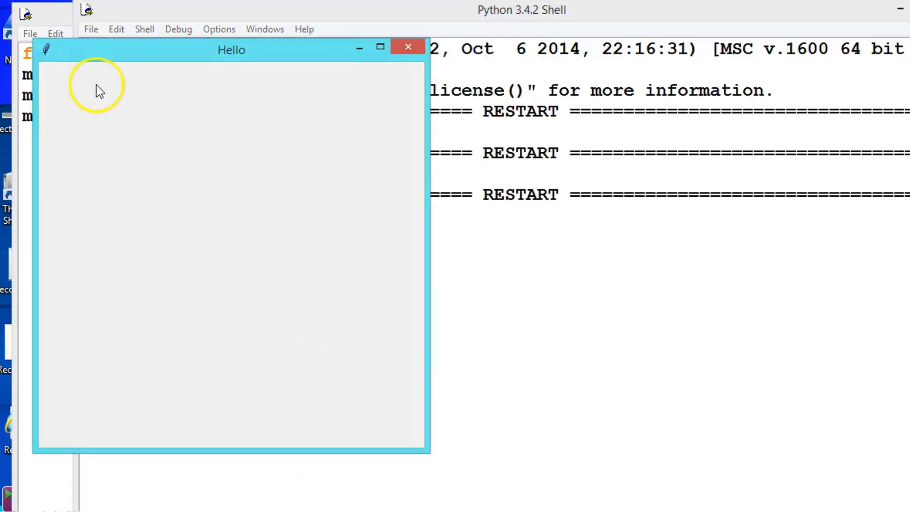
mouse_move(76, 91)
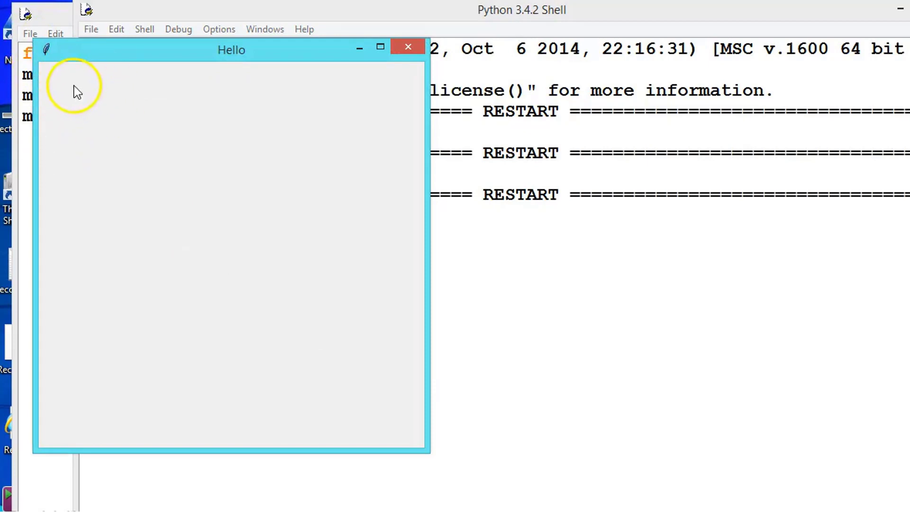
mouse_move(868, 178)
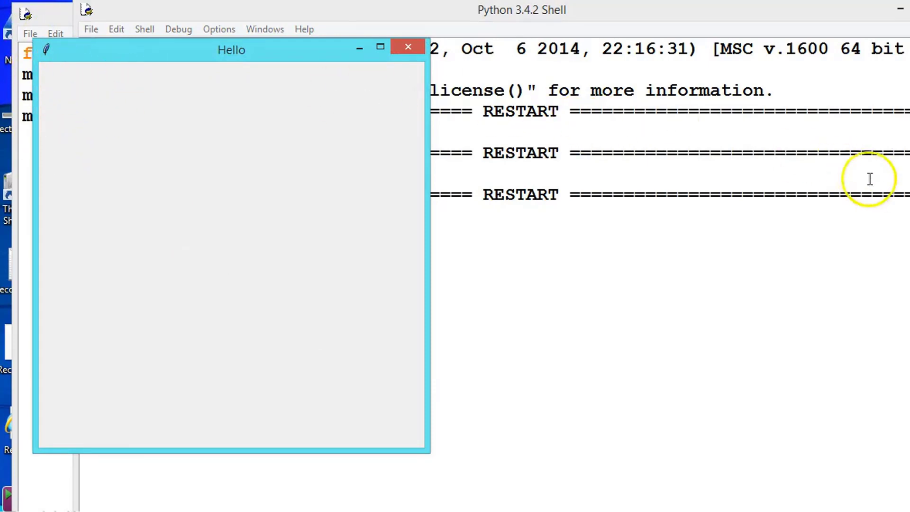
mouse_move(266, 62)
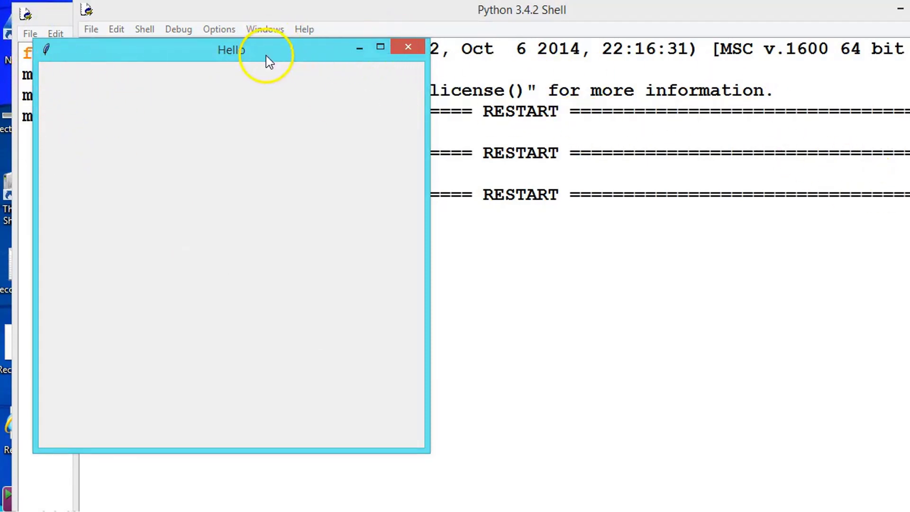
drag(231, 50, 776, 80)
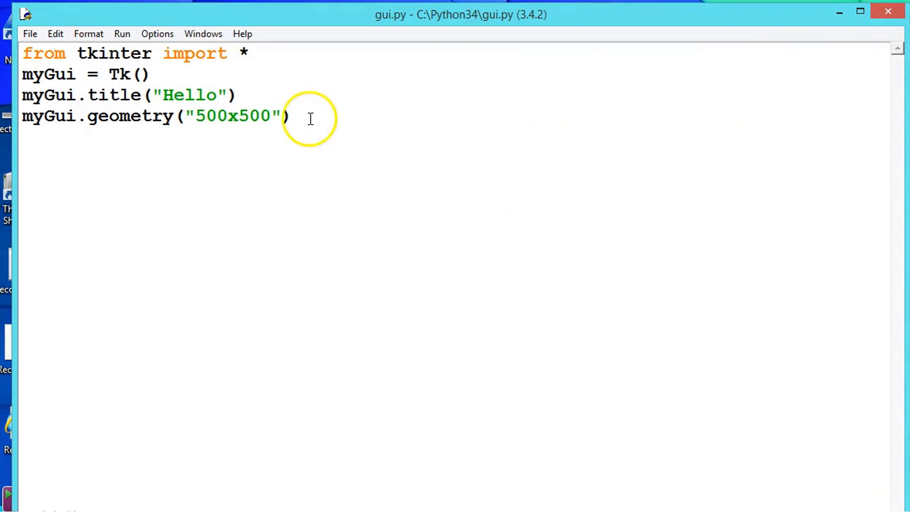
Extend the geometry string to "500x500+100+100" and save-run to see the offset window.
text(+)
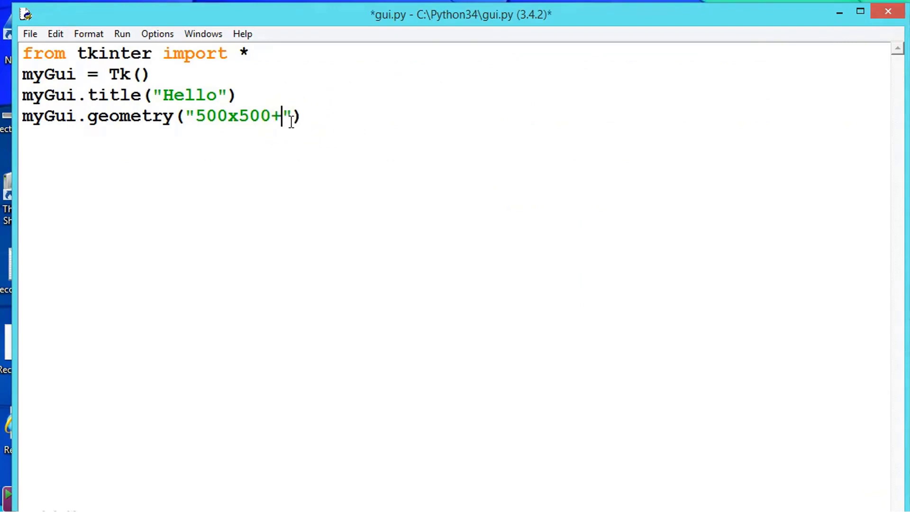
text(10)
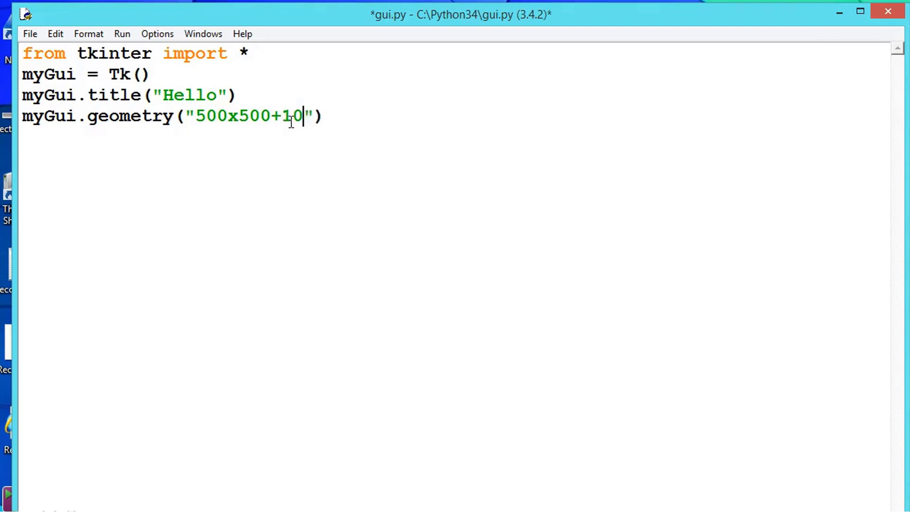
text(0+)
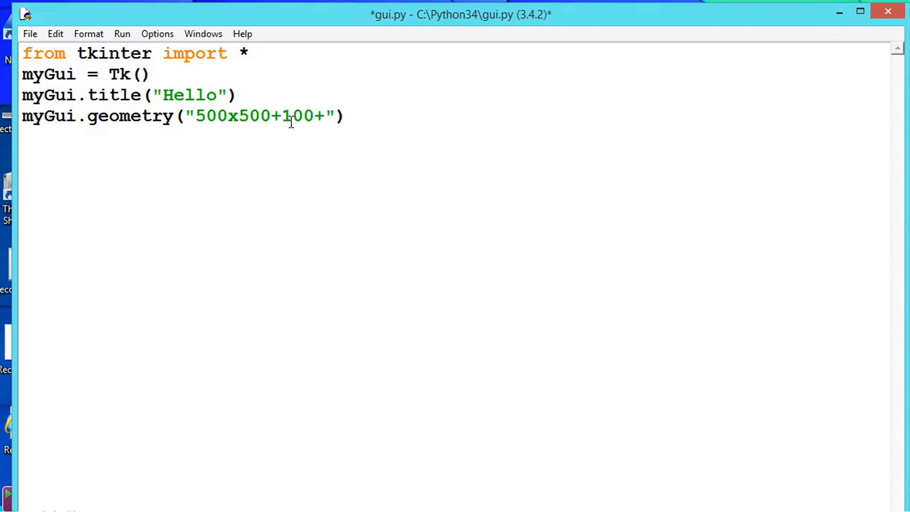
text(100)
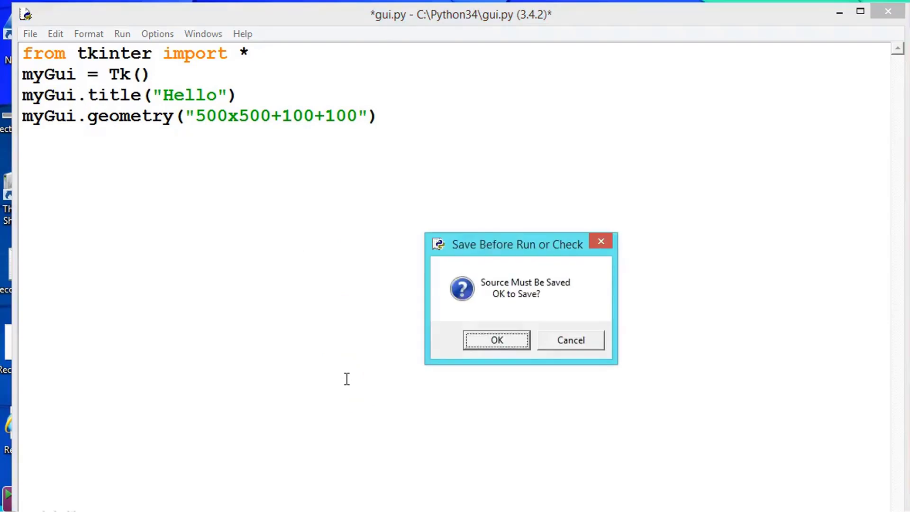
click(496, 340)
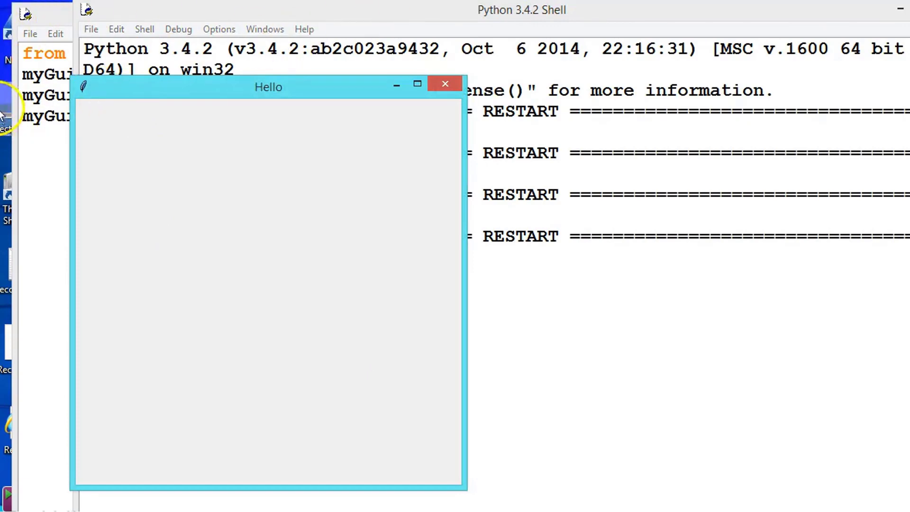
mouse_move(7, 147)
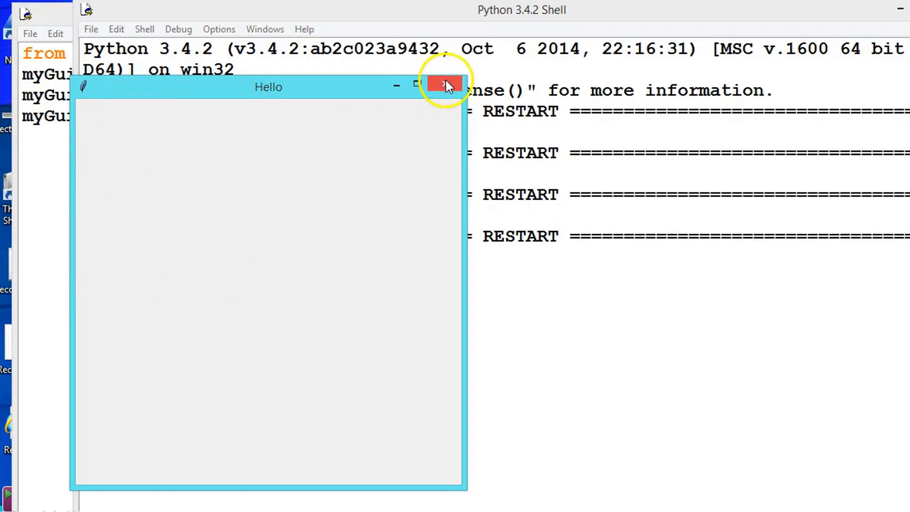
Close Hello, change the geometry offsets to +0+100 and save-run the script again.
click(443, 85)
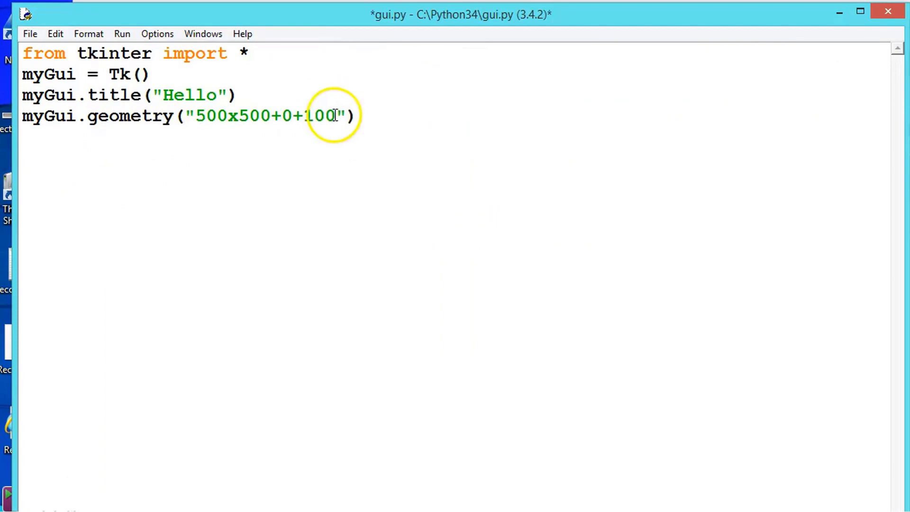
key(BackSpace)
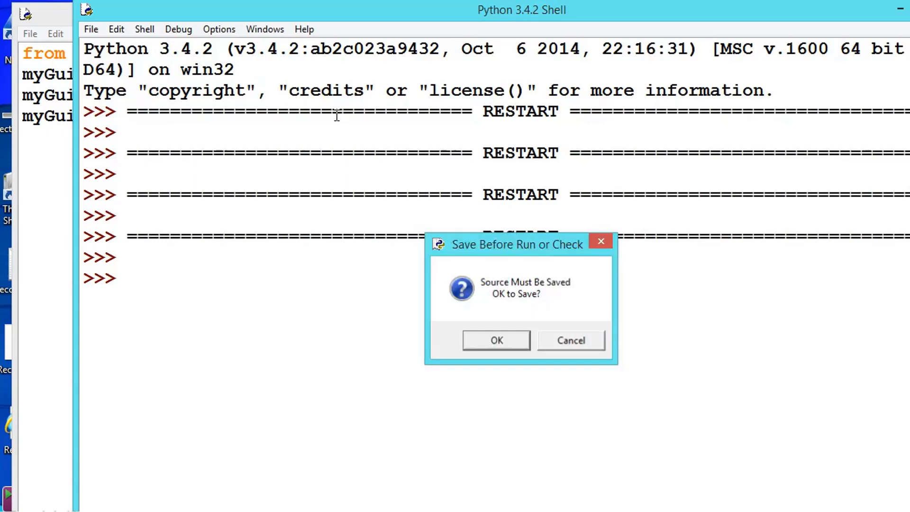
click(496, 340)
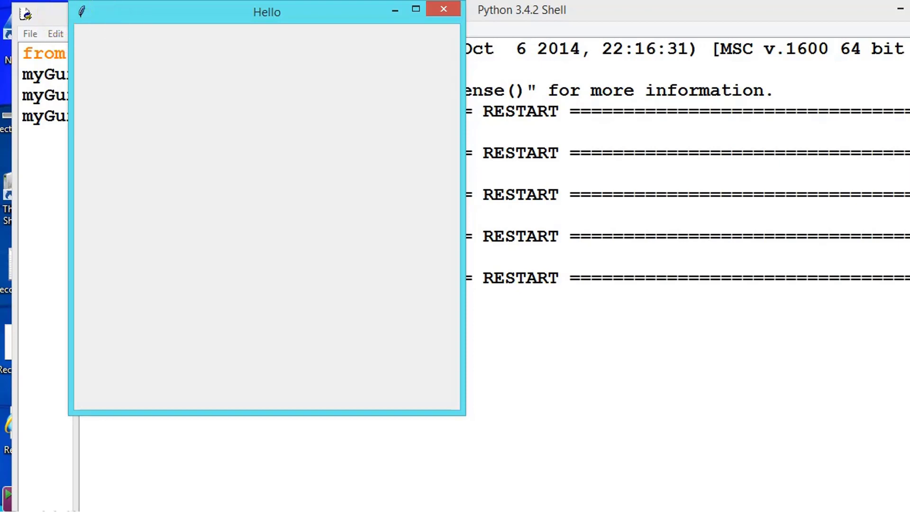
mouse_move(109, 21)
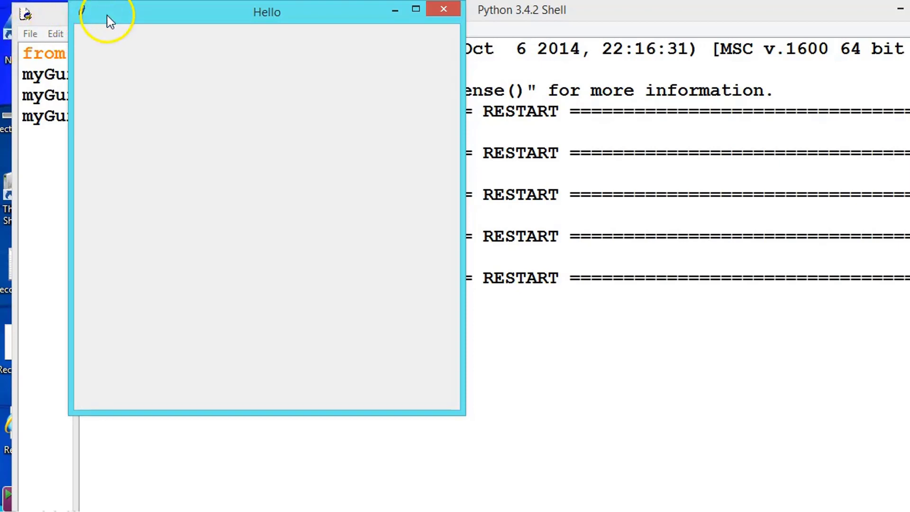
mouse_move(33, 176)
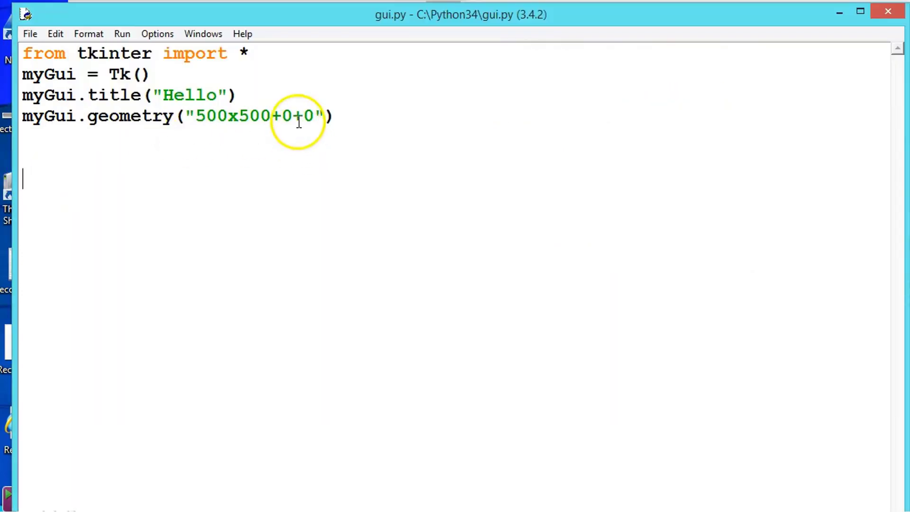
Change the offsets to +100+200 and rerun so Hello opens lower on screen.
key(BackSpace)
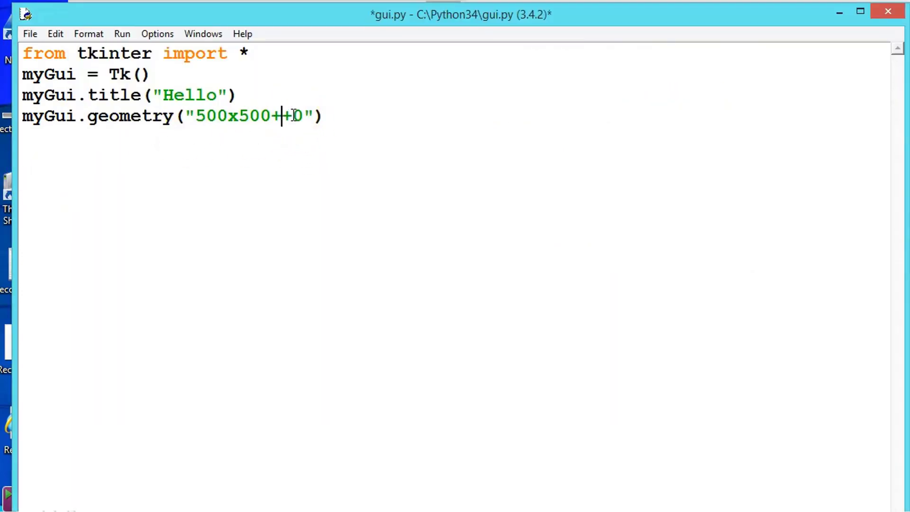
text(100)
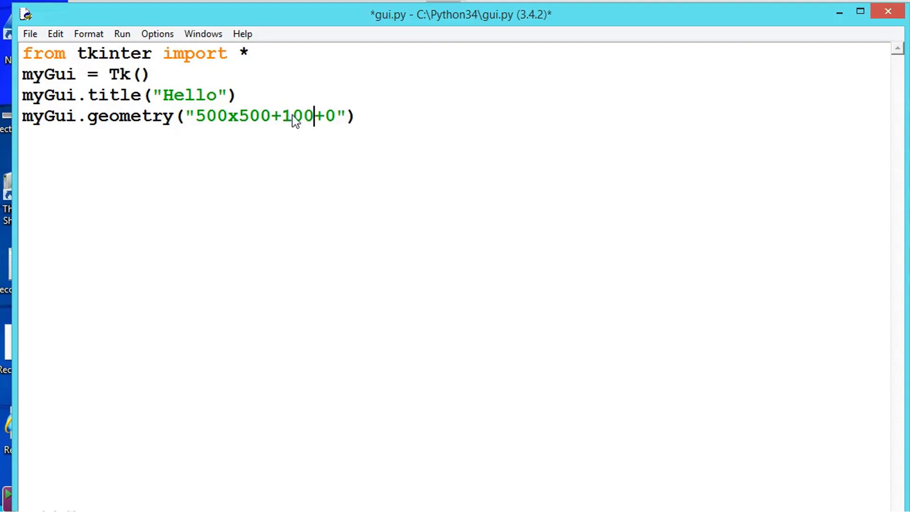
key(F5)
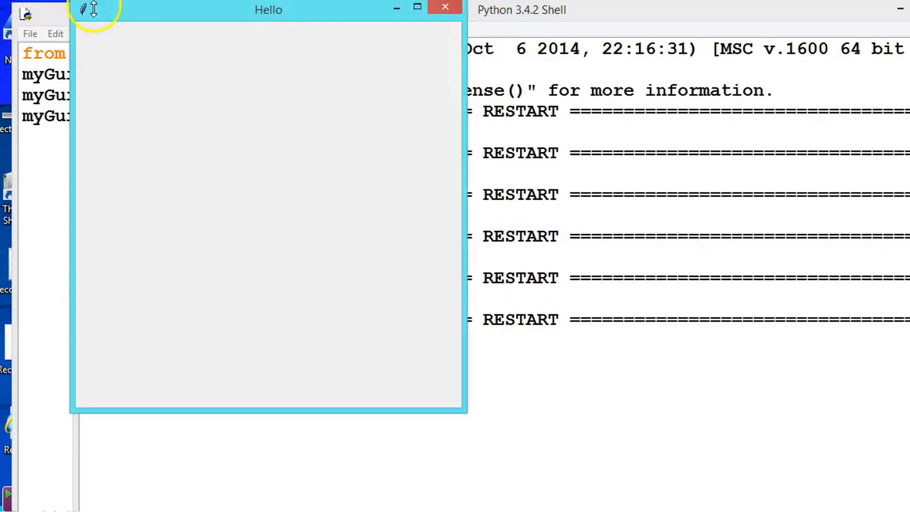
mouse_move(40, 192)
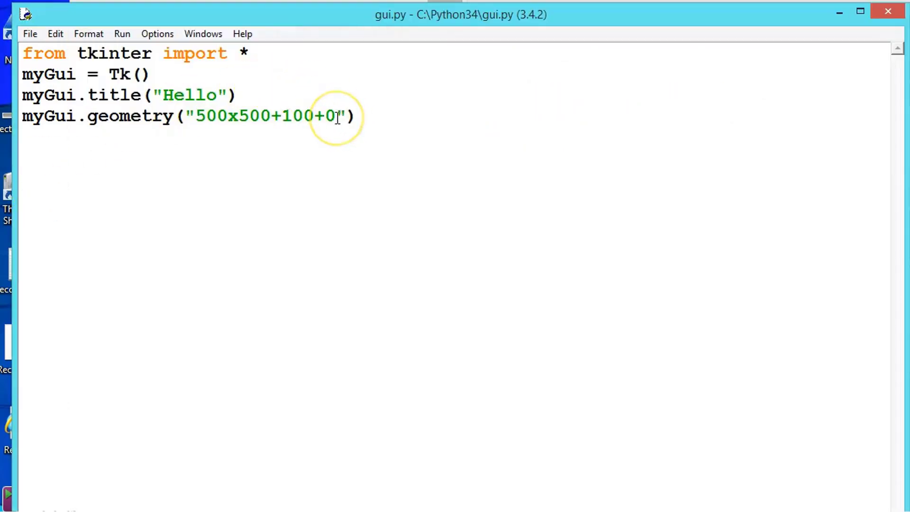
text(2)
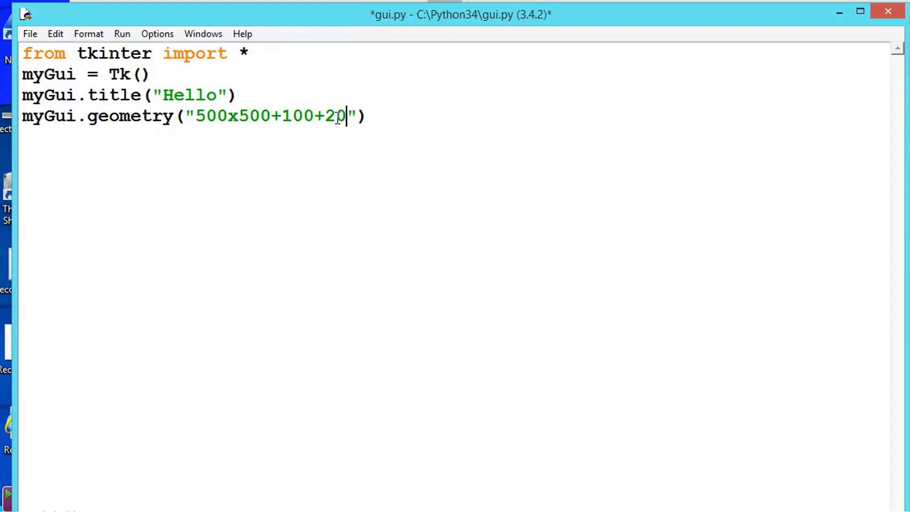
text(0)
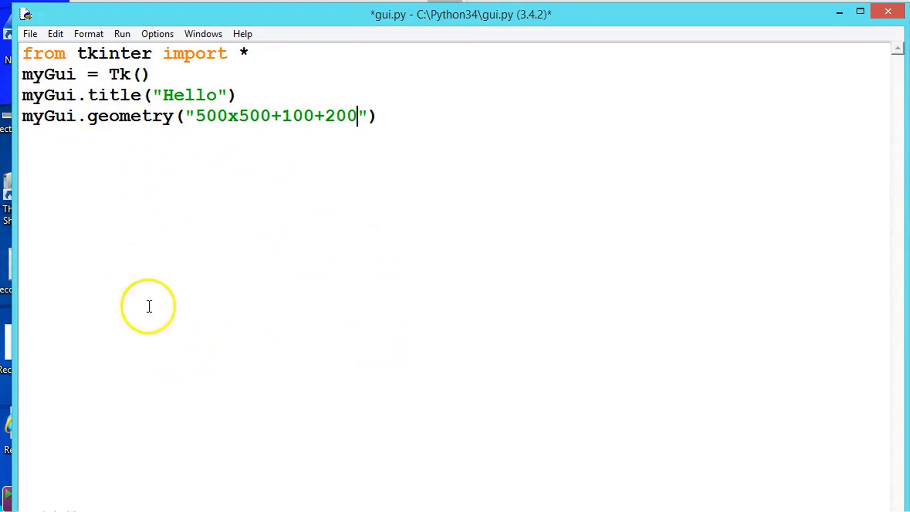
key(F5)
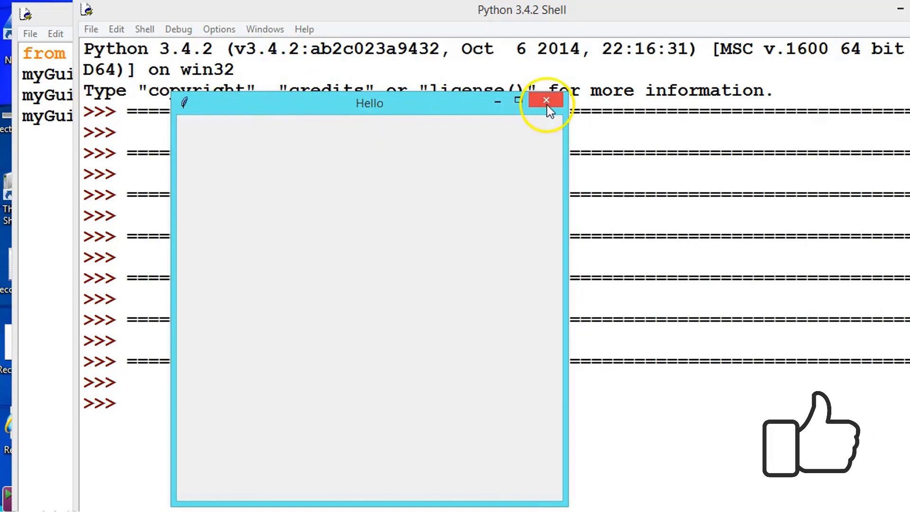
Close Hello and add a myGui.mainloop() line at the end of the script.
click(545, 101)
text(my)
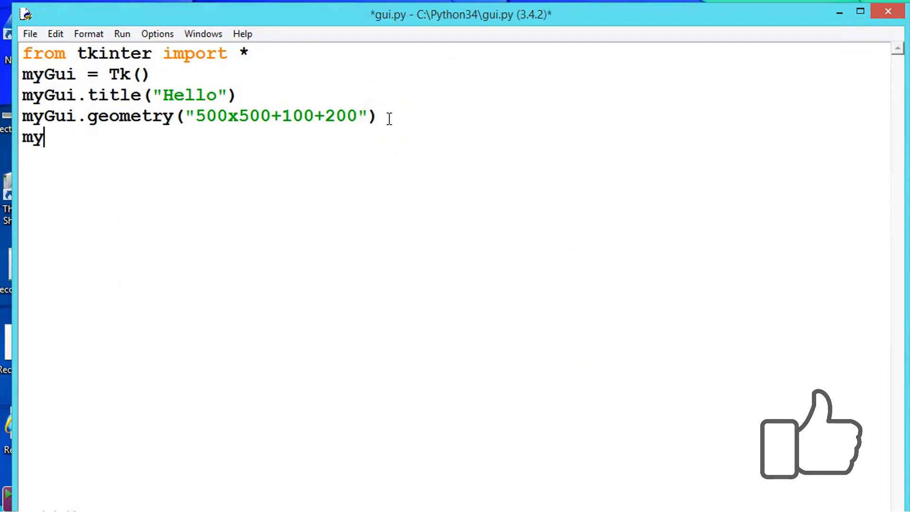
text(Gui.)
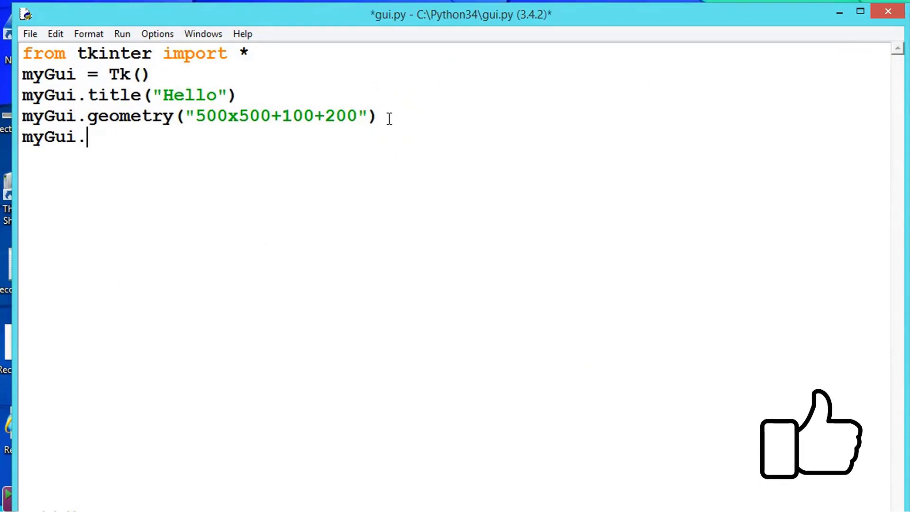
text(main)
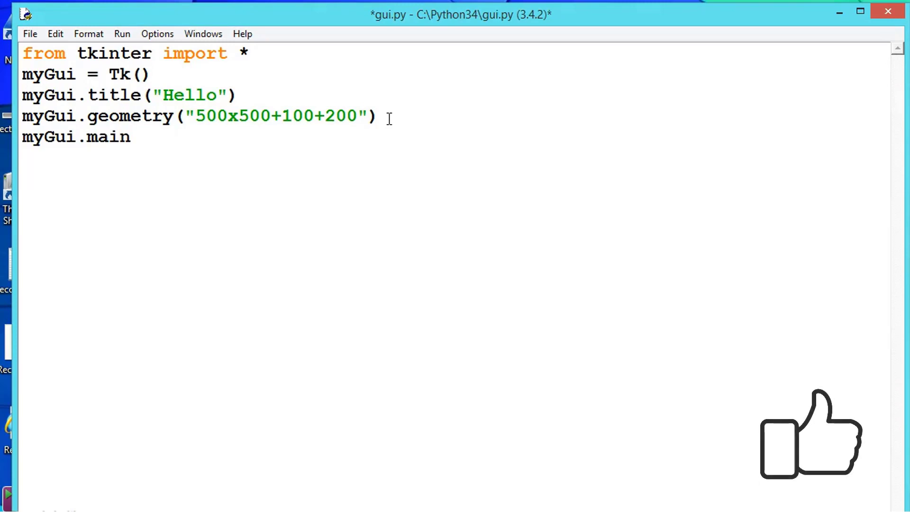
text(loop)
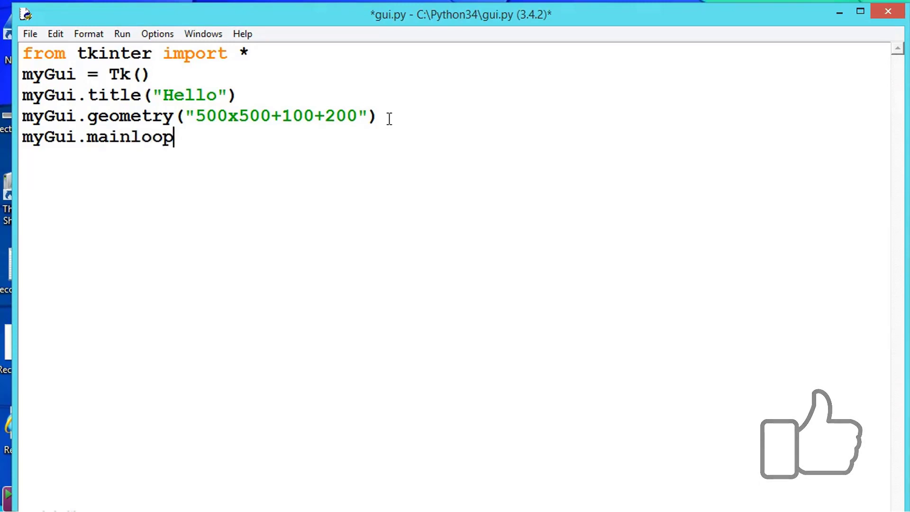
text(())
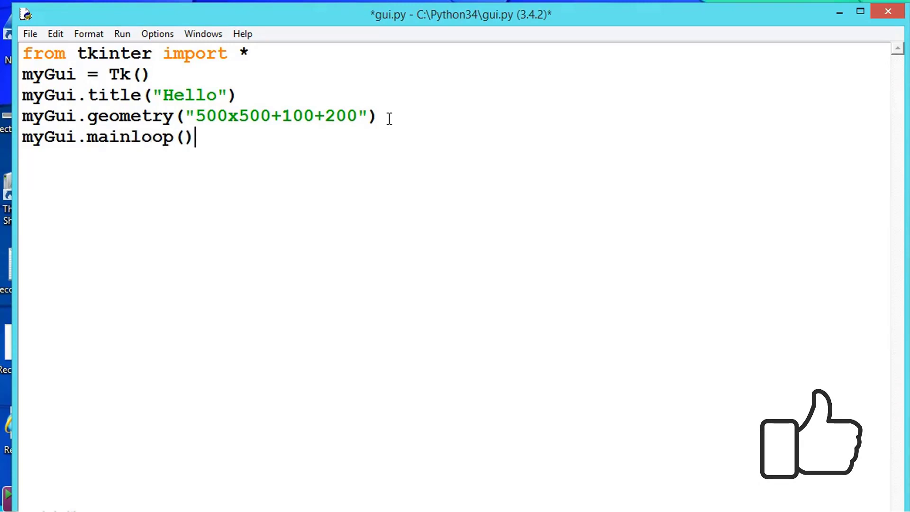
Run the module via Run > Run Module, save when prompted, and close the Hello window.
click(122, 33)
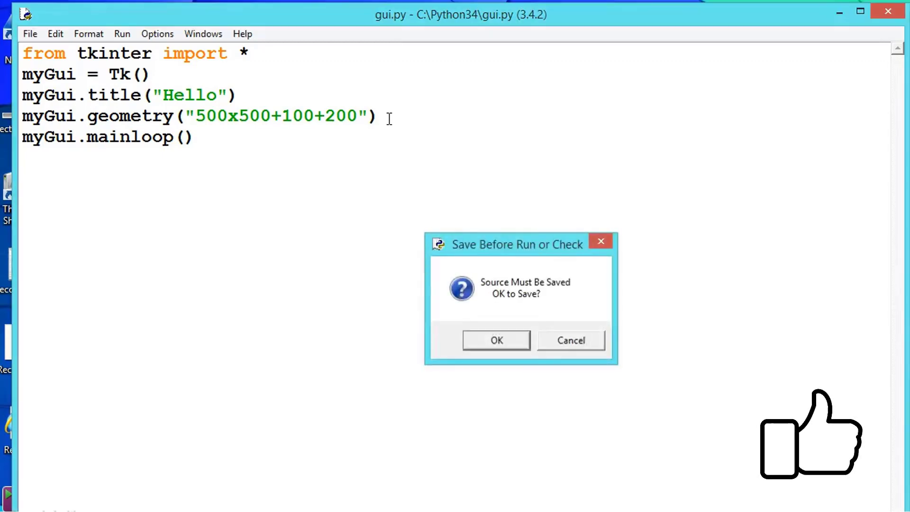
click(496, 340)
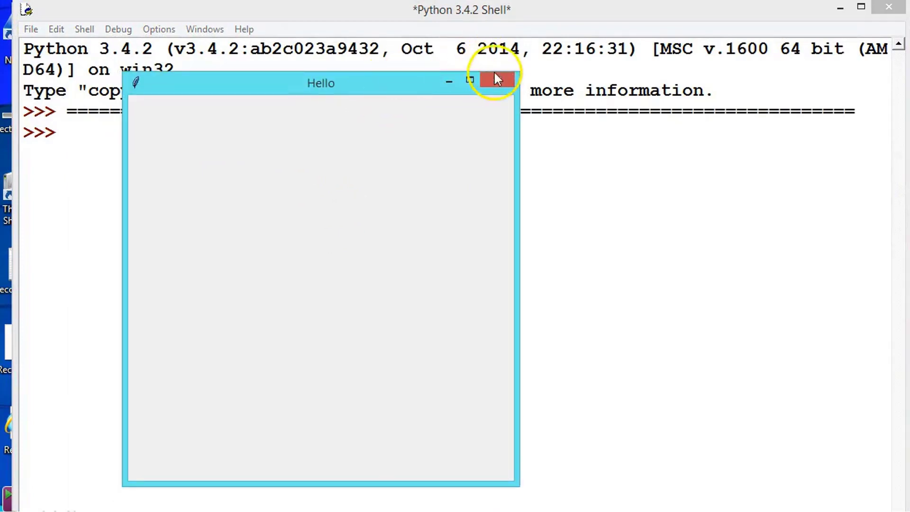
click(496, 80)
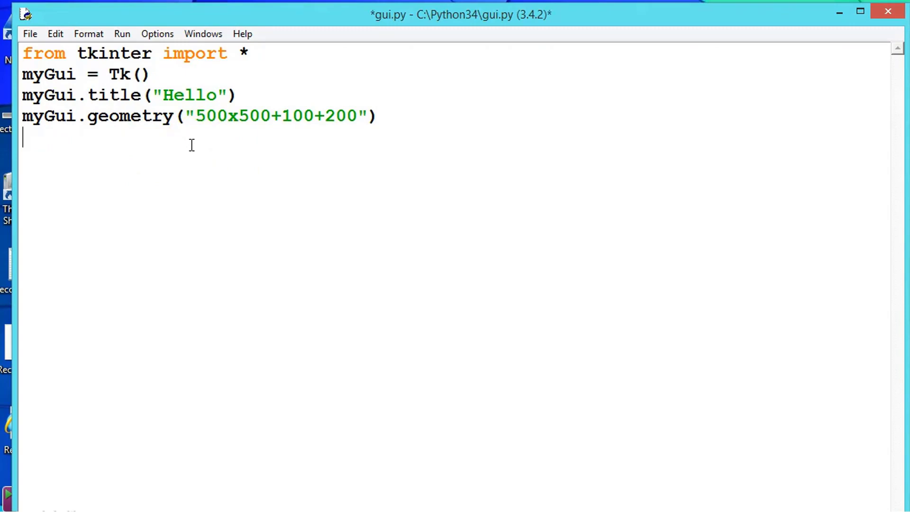
Save gui.py without mainloop (Ctrl+S) and launch it from the Python34 folder in File Explorer.
key(ctrl+s)
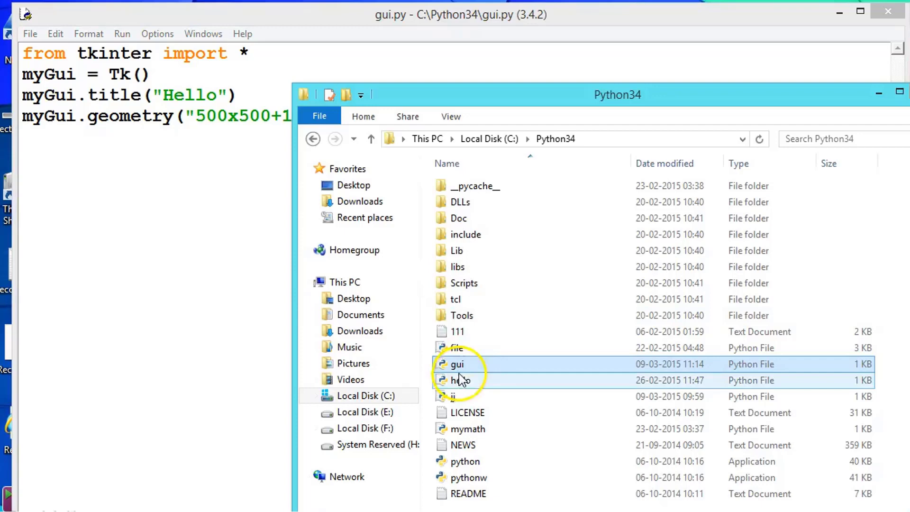
double_click(456, 364)
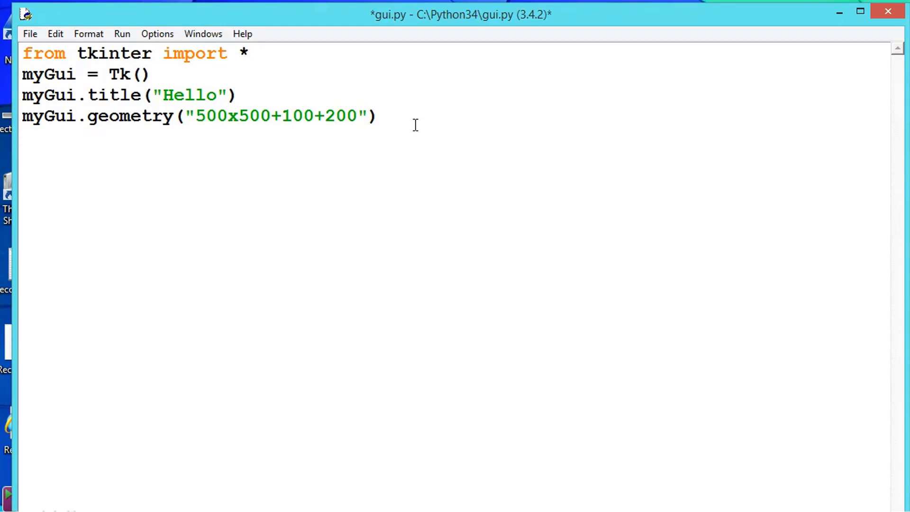
Restore the myGui.mainloop() line after the geometry call.
text(m)
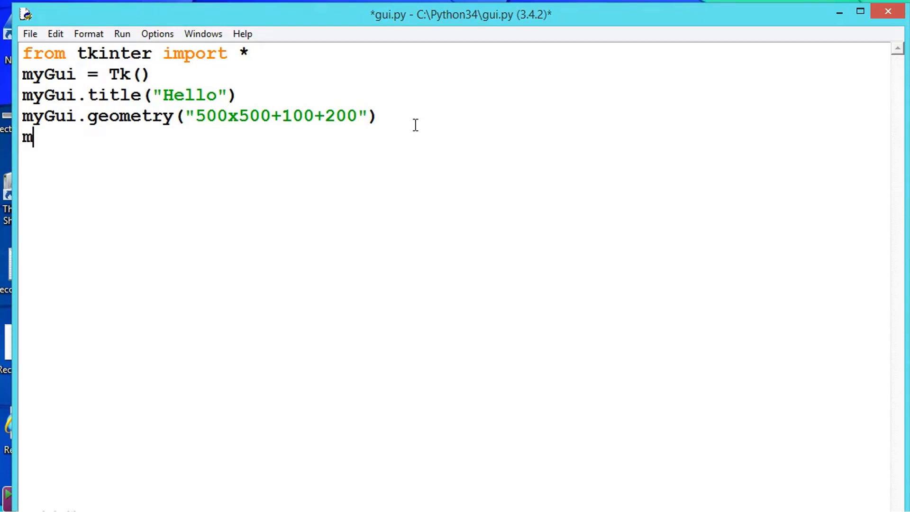
text(yGui.ma)
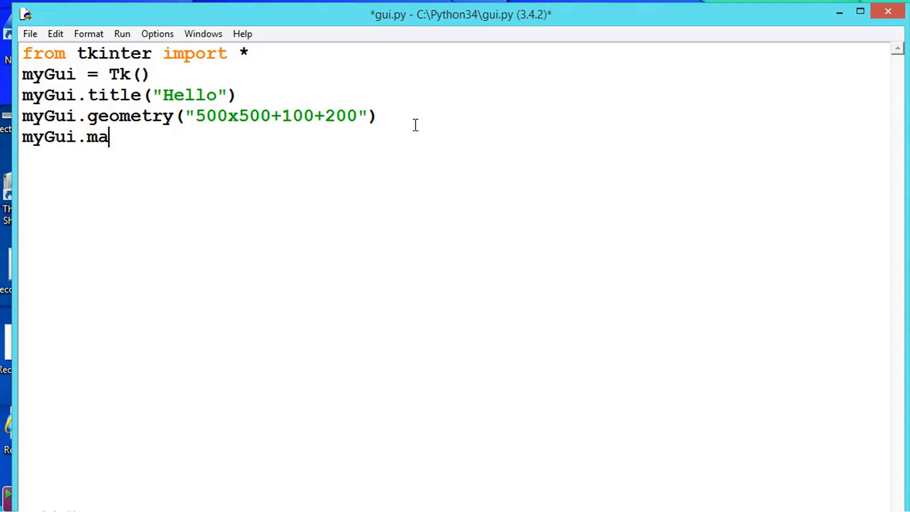
text(inloop)
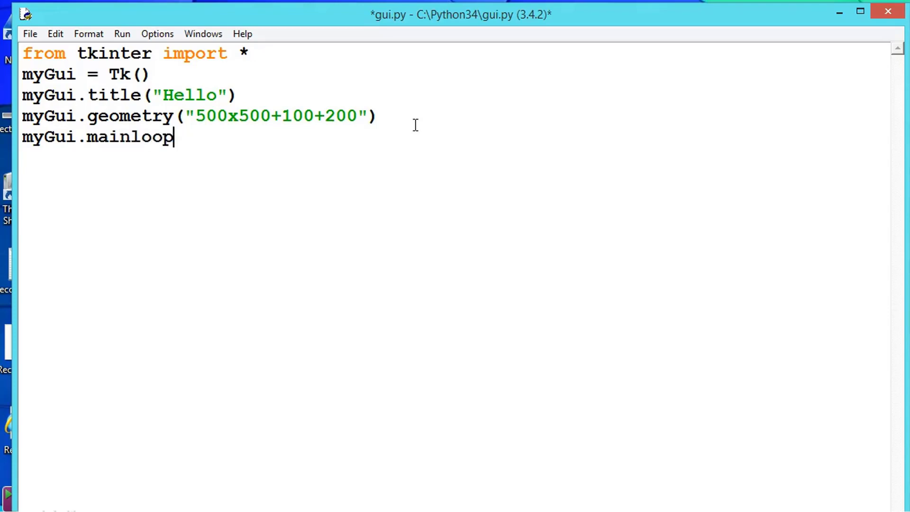
text(())
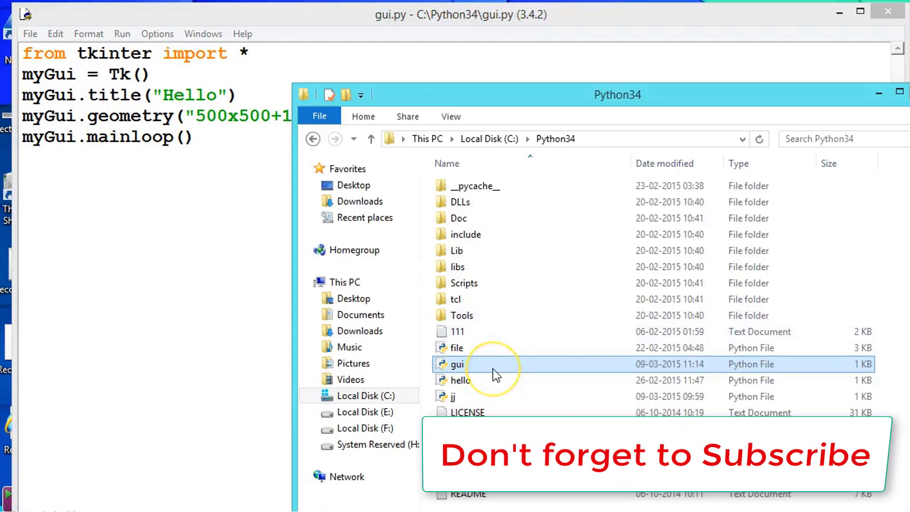
Launch gui.py from File Explorer, confirm the Hello window stays open, then close it.
double_click(456, 363)
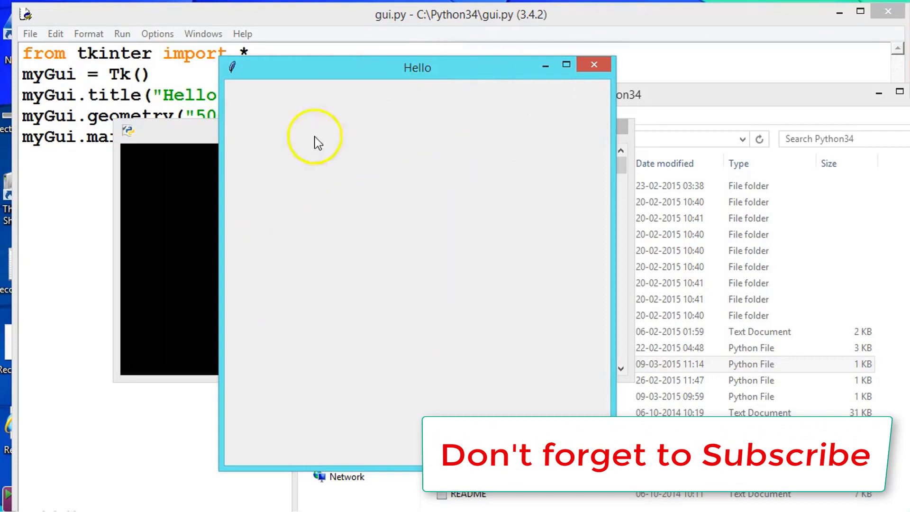
mouse_move(461, 254)
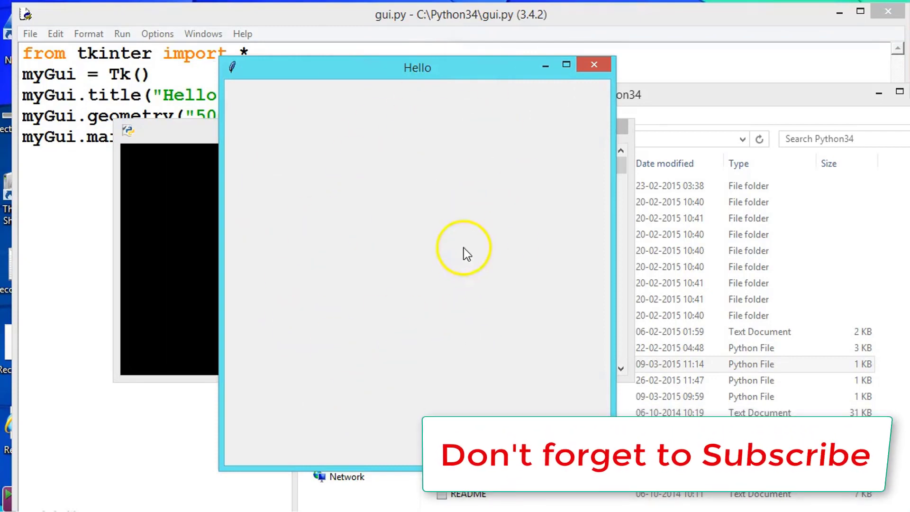
click(591, 64)
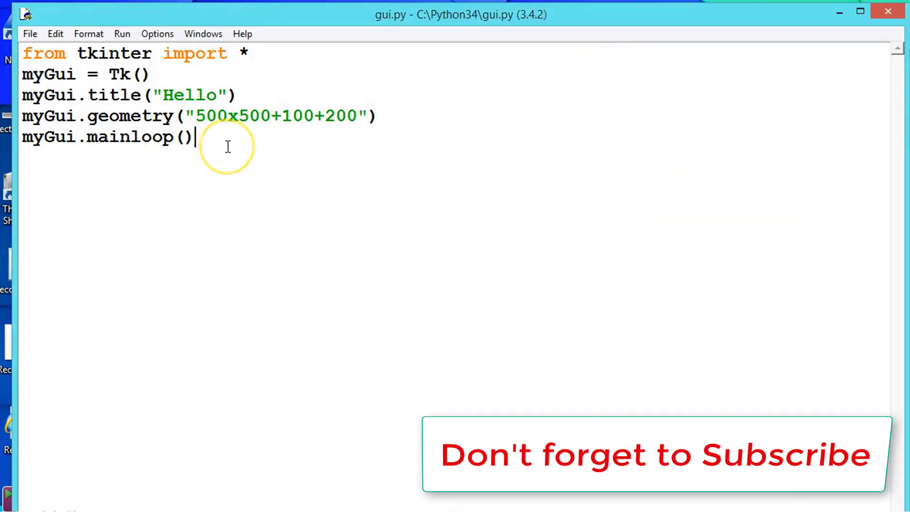
mouse_move(268, 125)
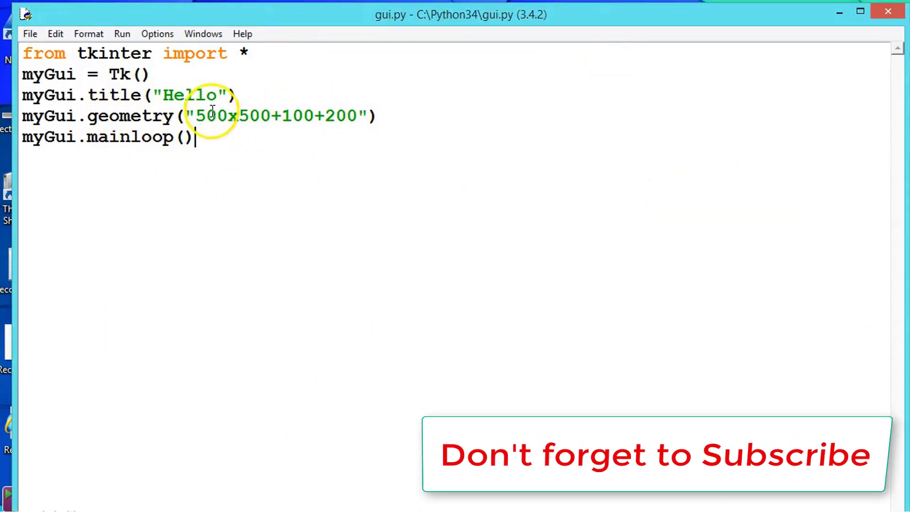
mouse_move(284, 120)
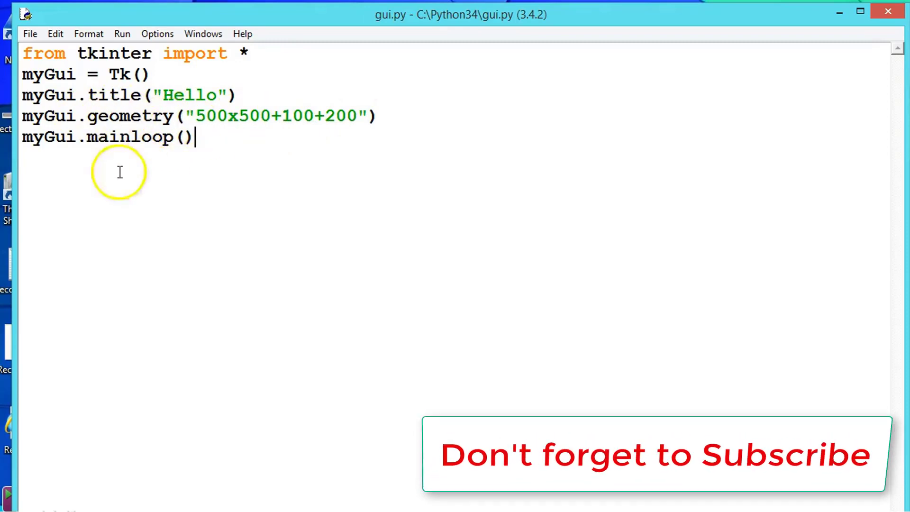
mouse_move(171, 153)
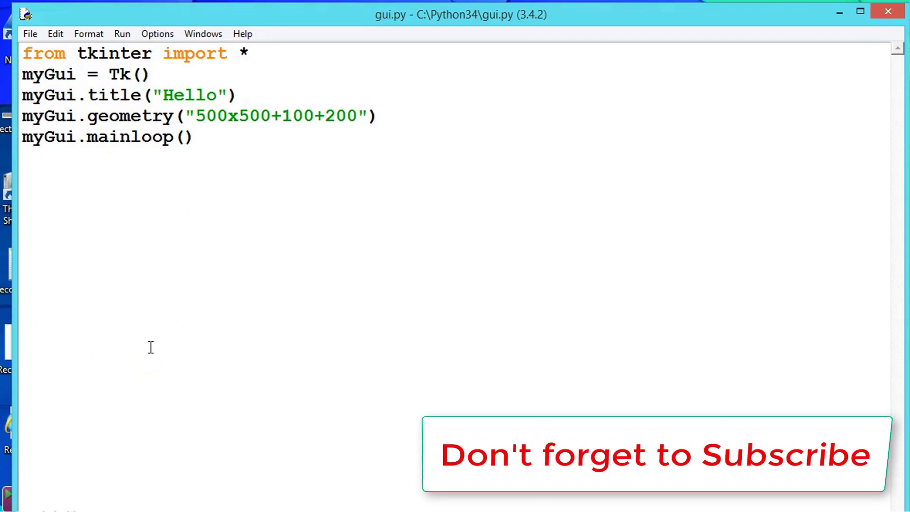
click(196, 137)
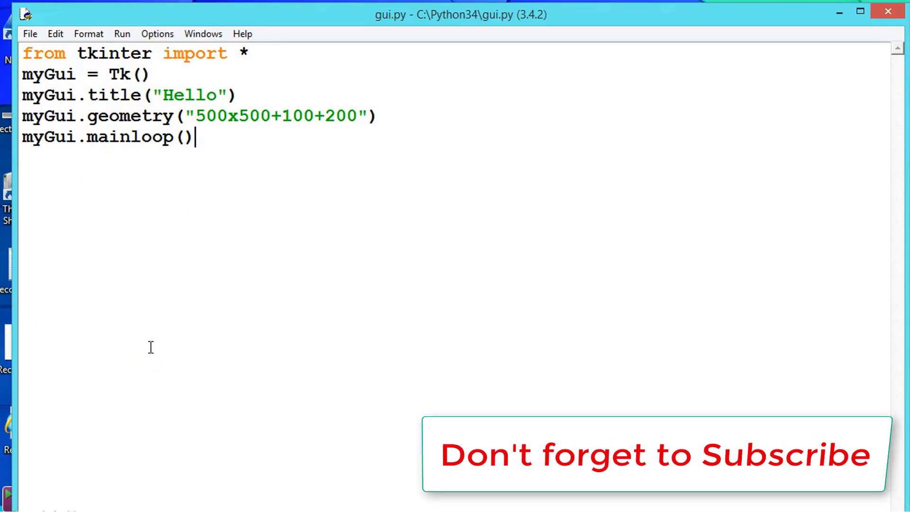